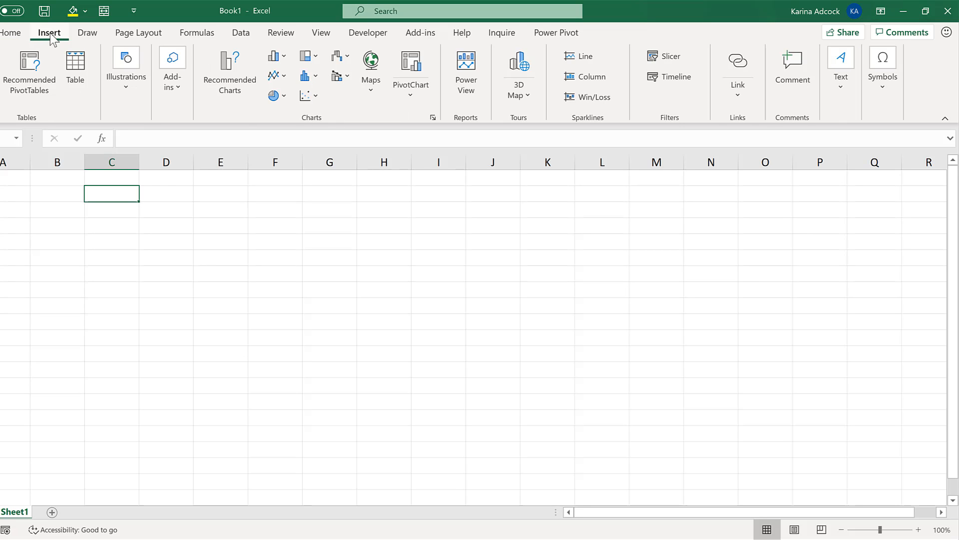
- Insert the Electric Light Bulb symbol from the Segoe UI Symbol font into C2
left_click(883, 65)
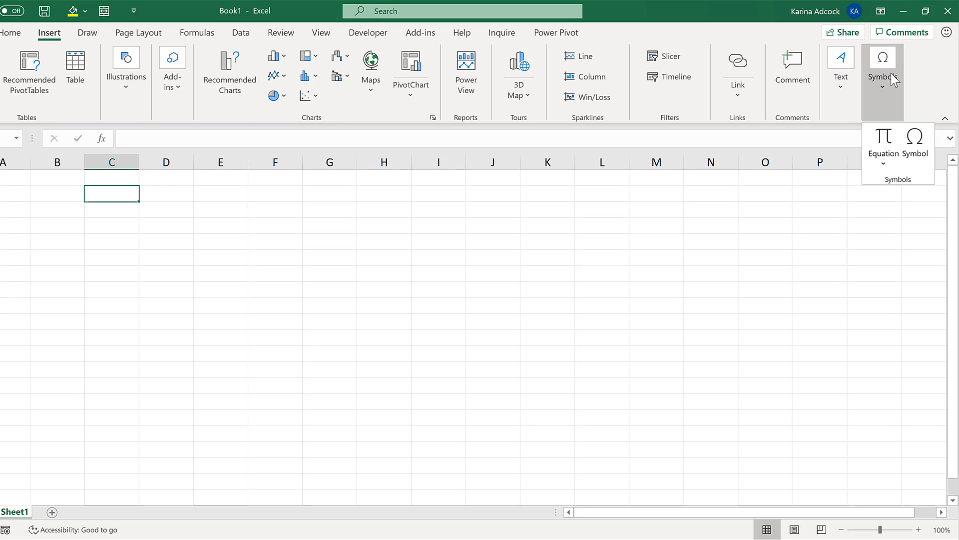
left_click(916, 141)
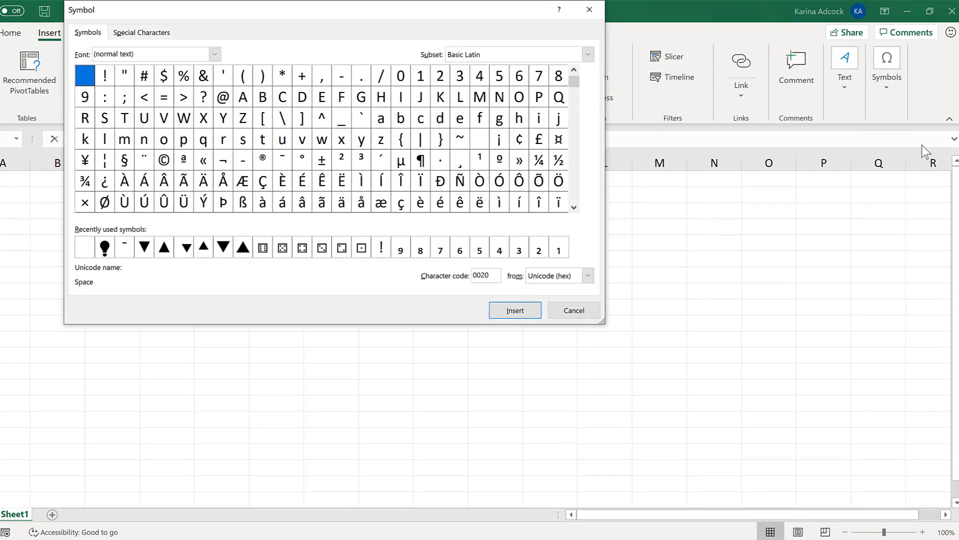
left_click(215, 54)
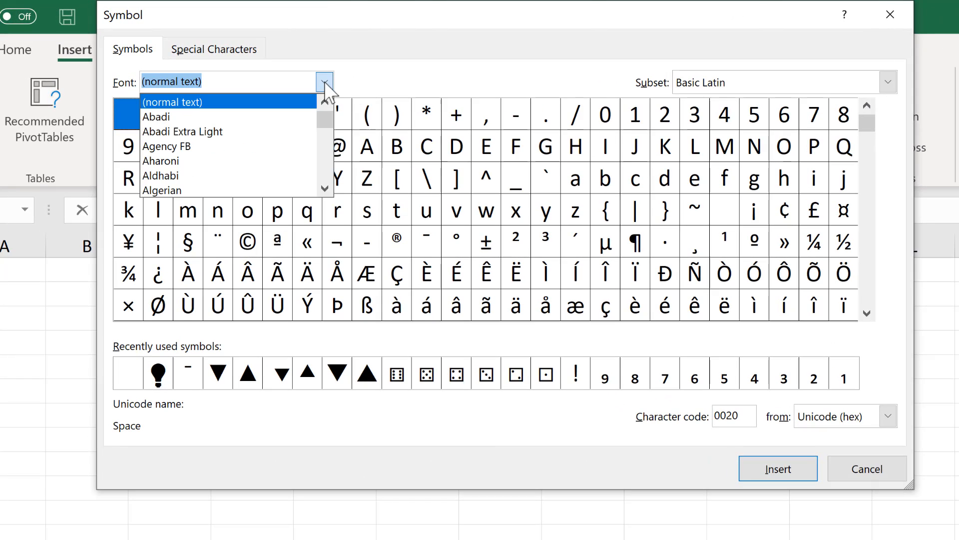
type("segoe ui sy")
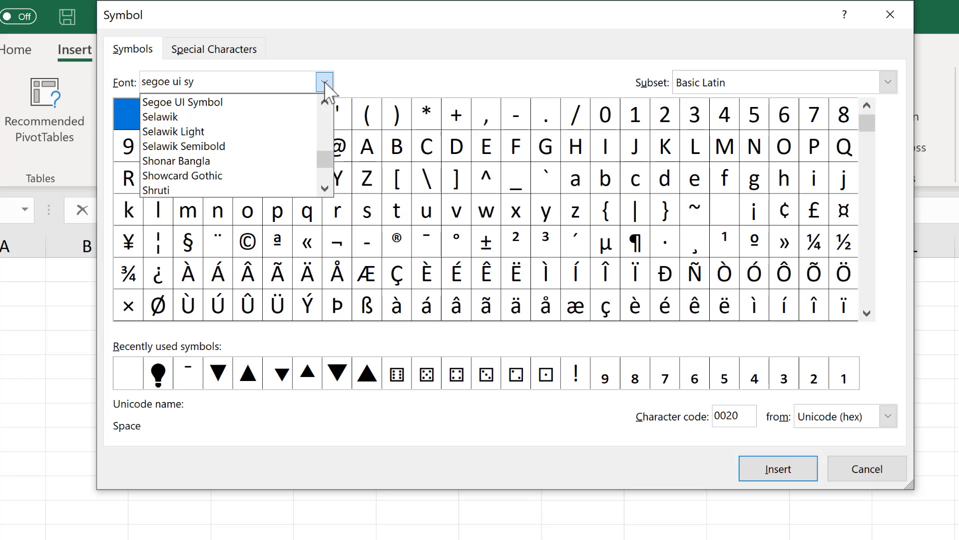
left_click(183, 102)
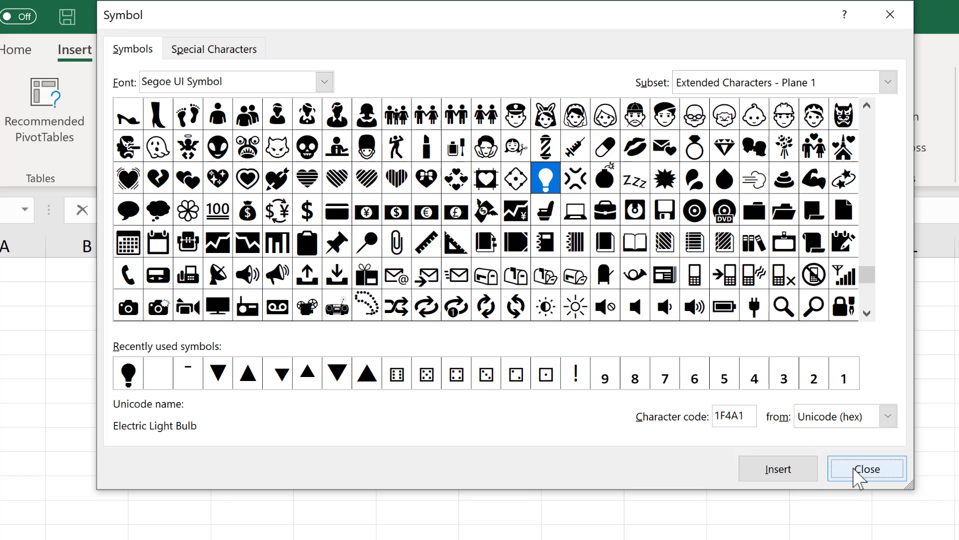
left_click(867, 469)
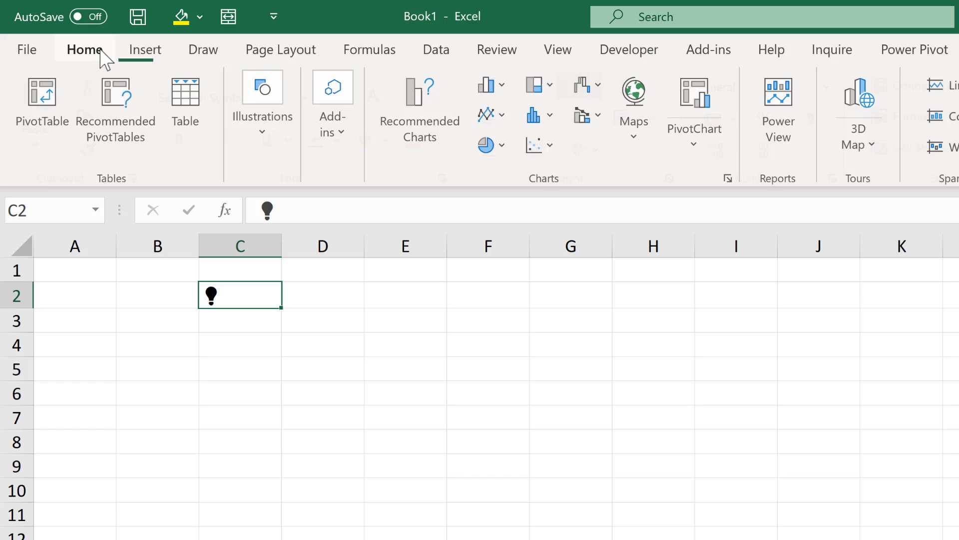
- Centre the C2 bulb, enlarge it to 24 points, and select D2 for the status
left_click(84, 49)
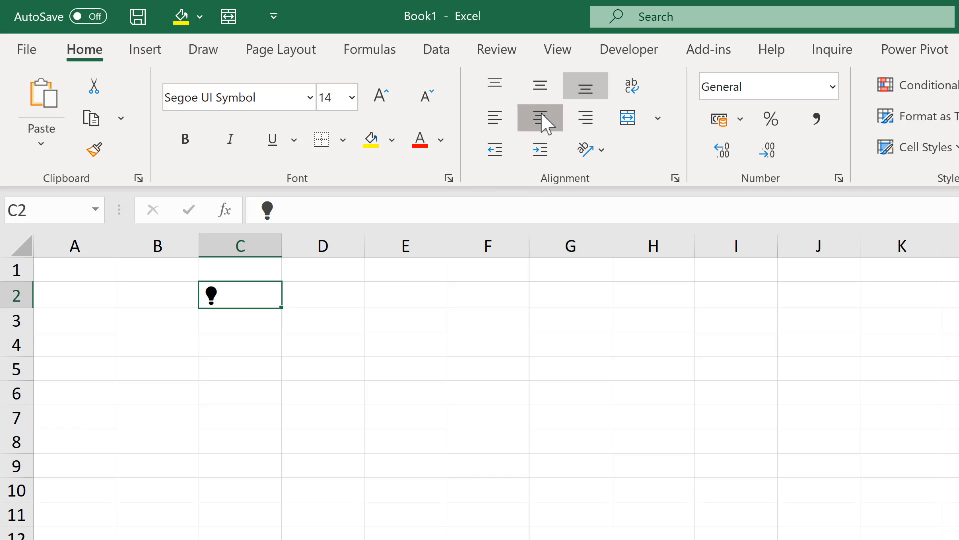
left_click(379, 95)
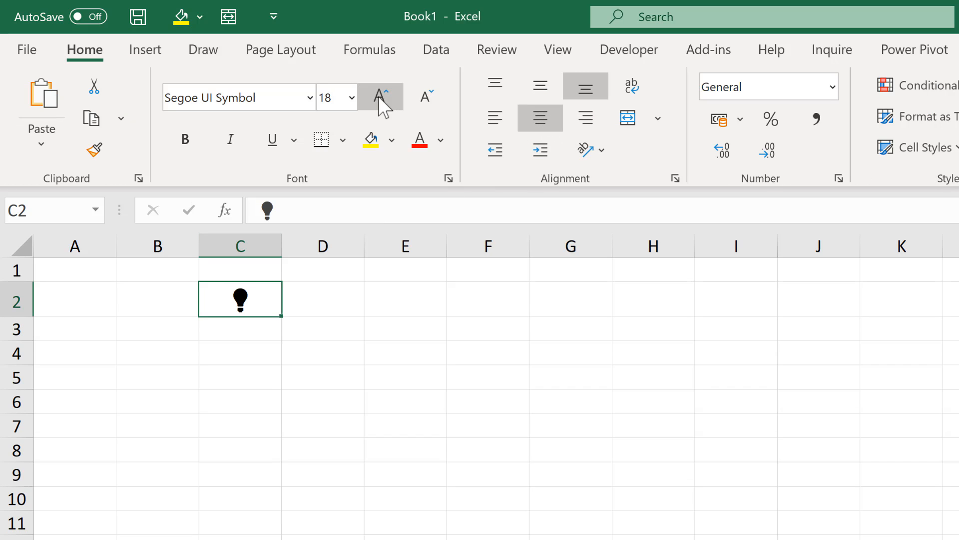
left_click(440, 140)
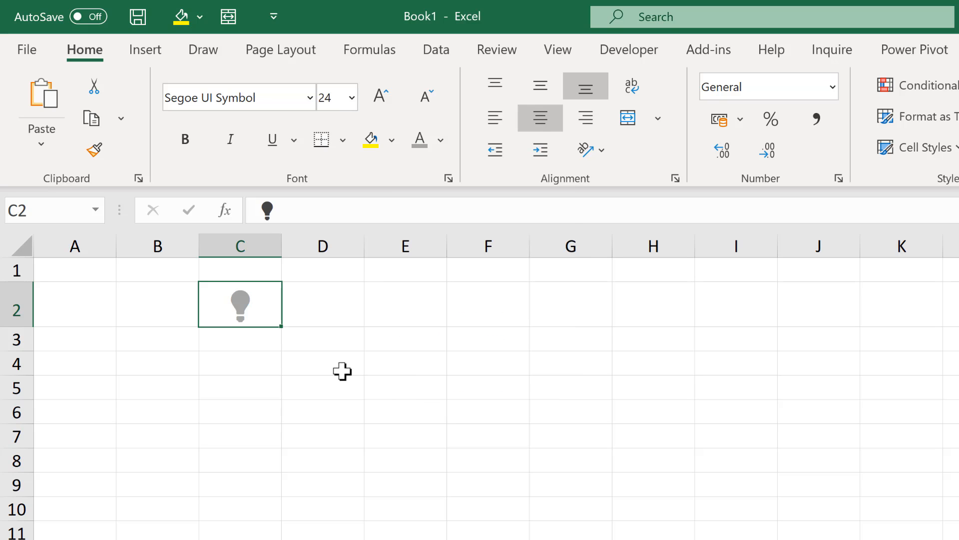
left_click(322, 304)
type("On")
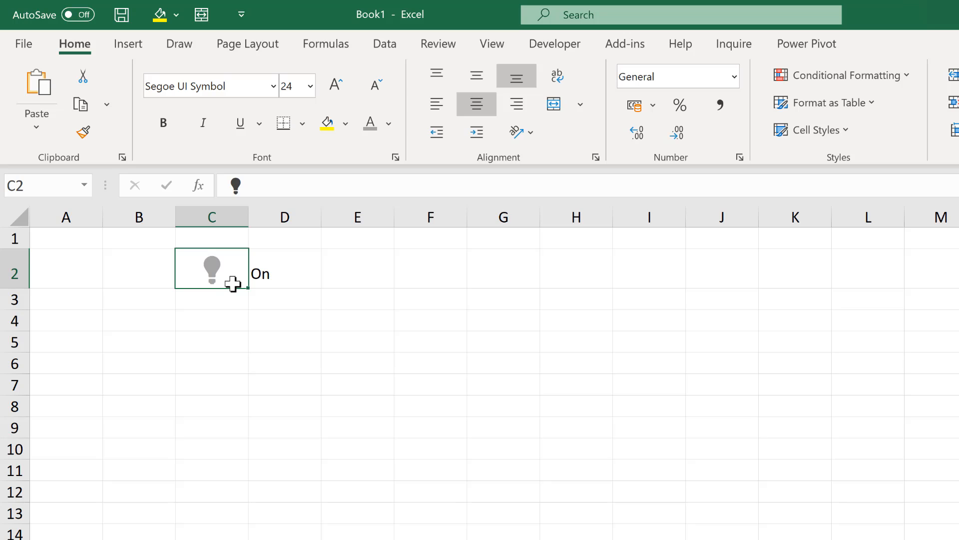
- Create a new formula-based conditional formatting rule using =$D$2="On"
left_click(844, 74)
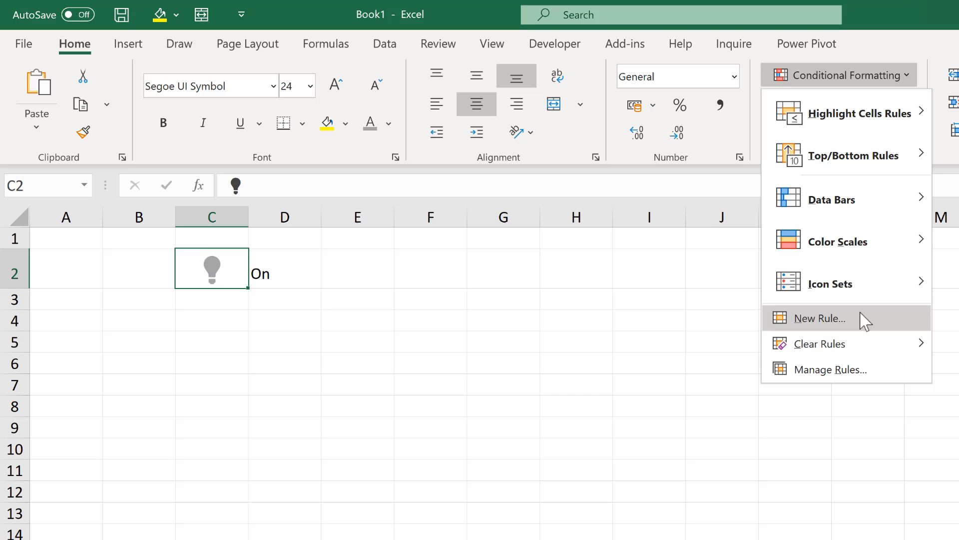
left_click(820, 319)
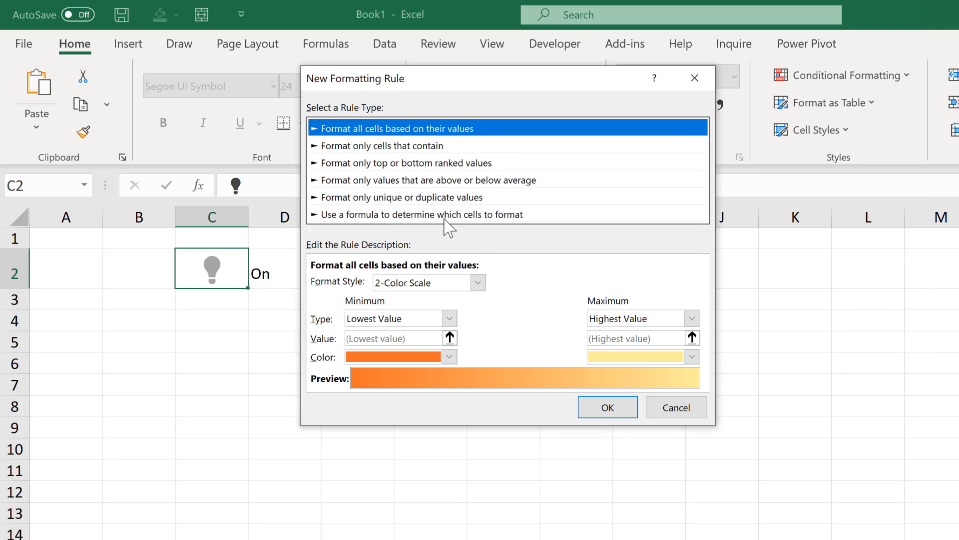
left_click(423, 214)
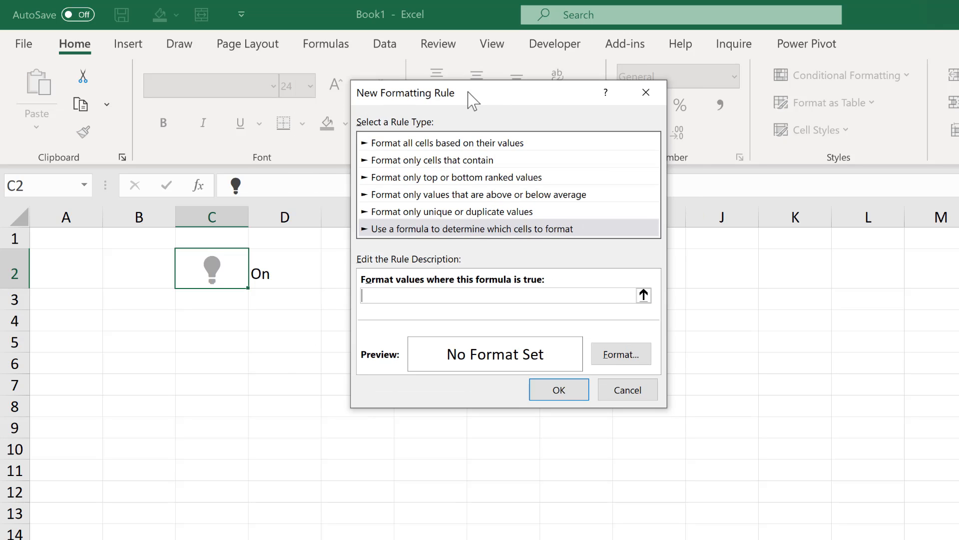
left_click(298, 268)
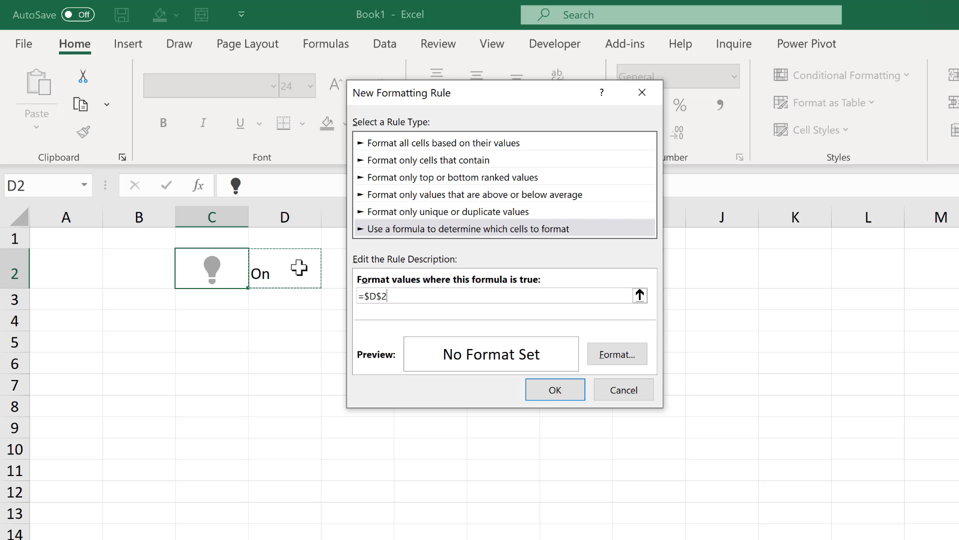
type("=\"")
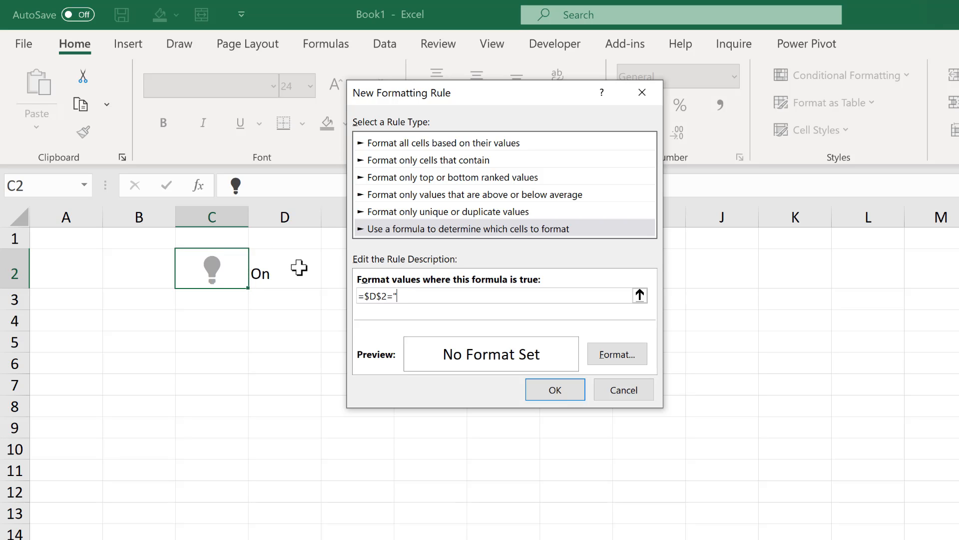
type("On\"")
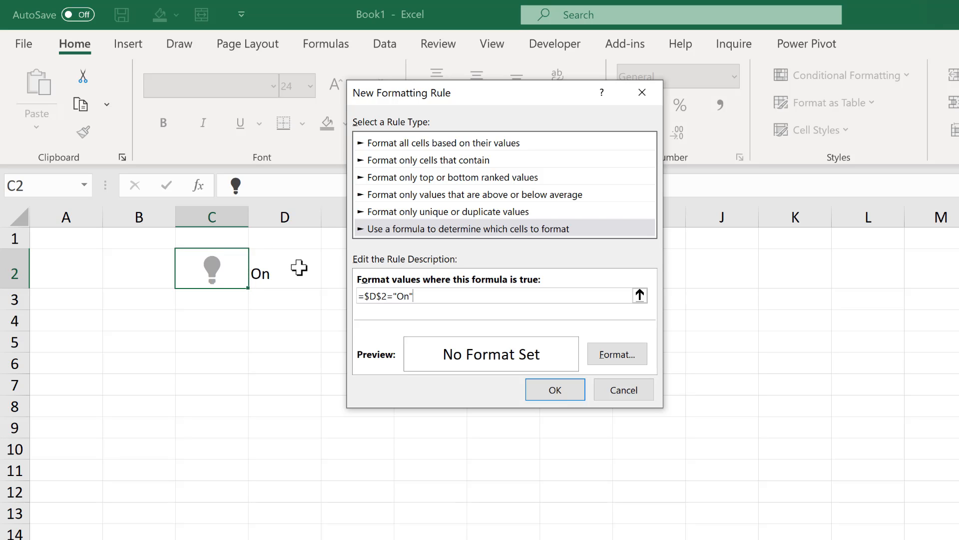
mouse_move(407, 324)
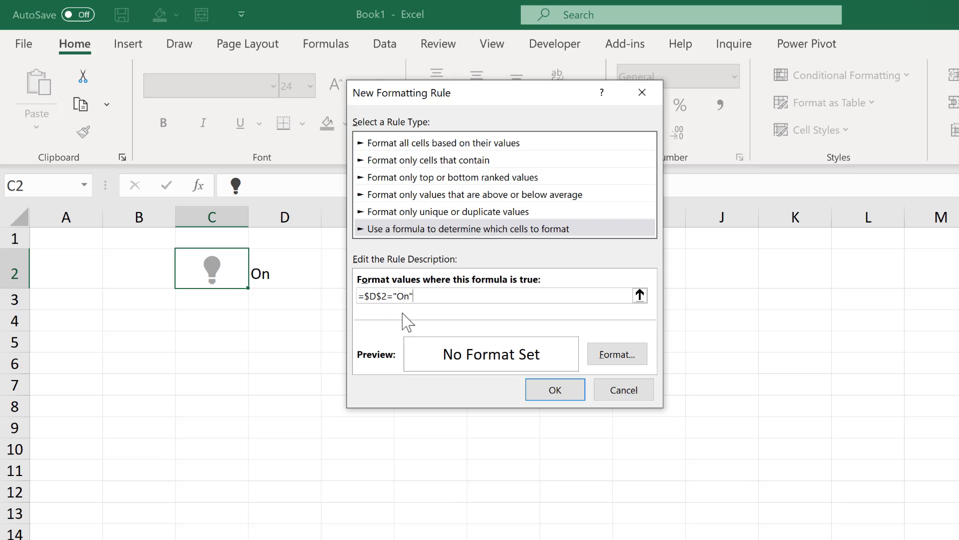
mouse_move(412, 317)
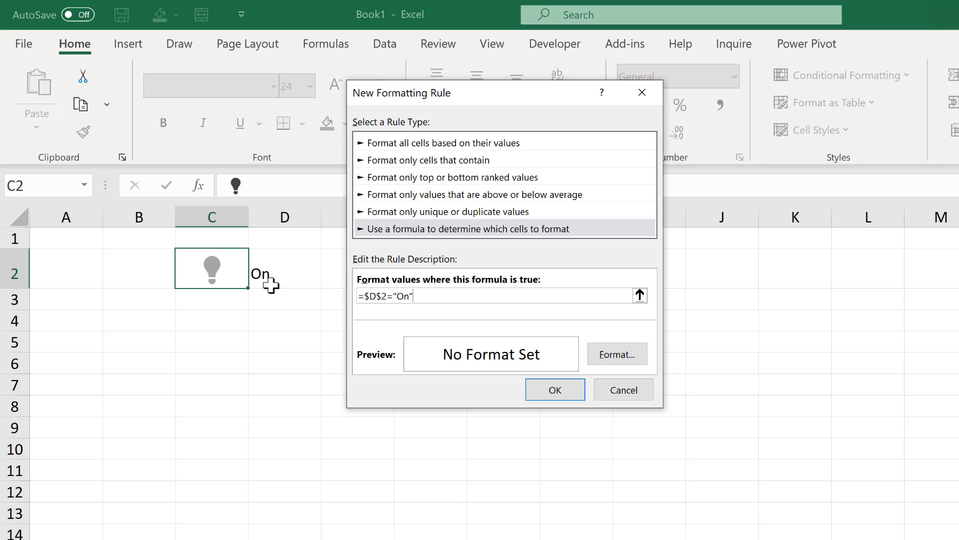
mouse_move(291, 298)
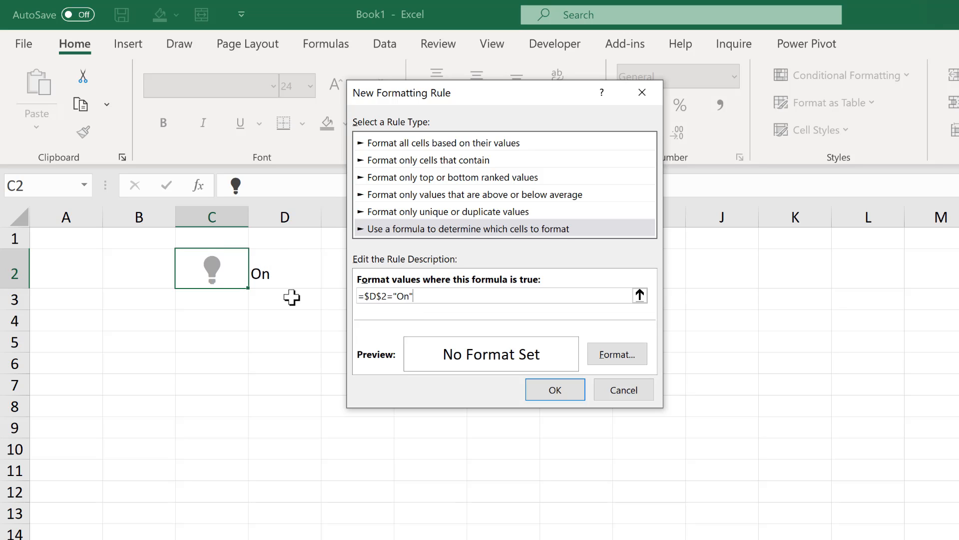
mouse_move(380, 298)
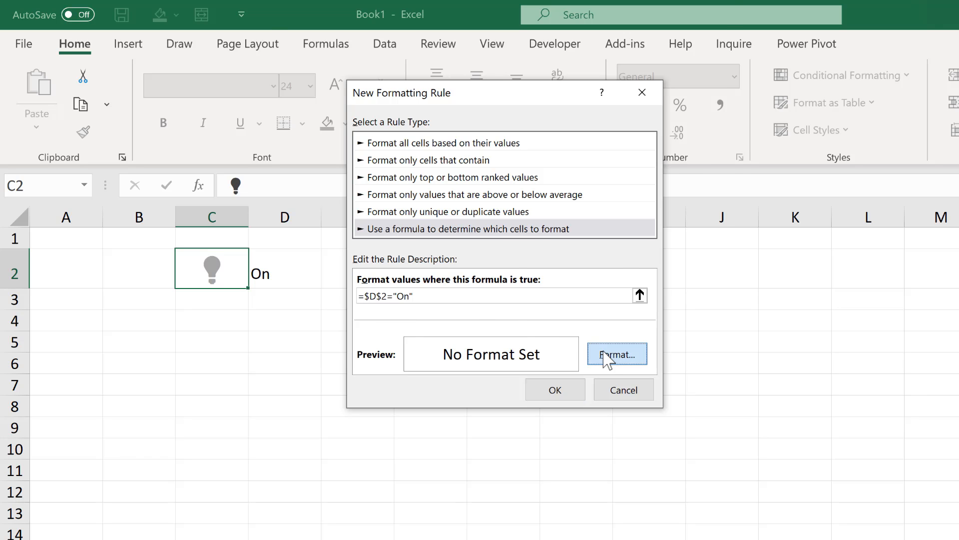
- Give the rule a yellow font colour and confirm it
left_click(618, 355)
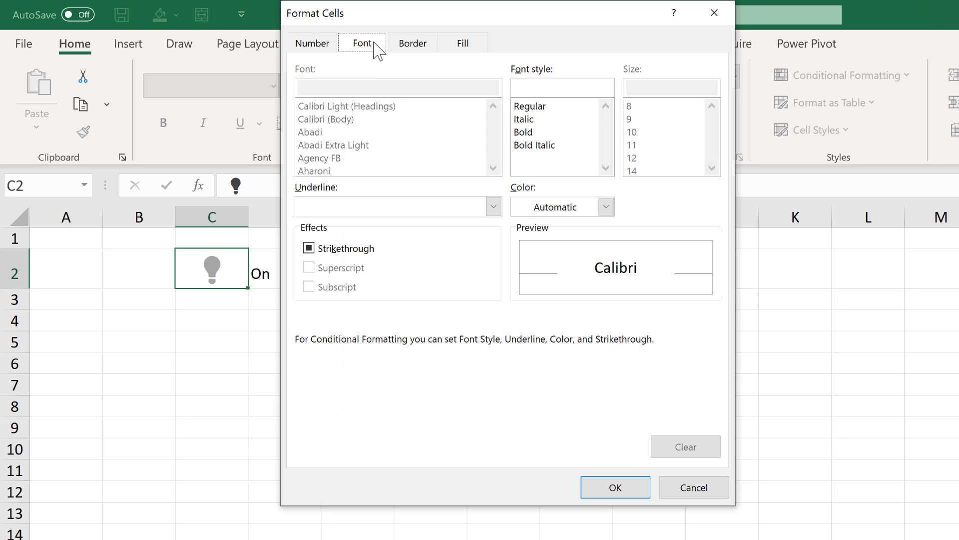
left_click(605, 206)
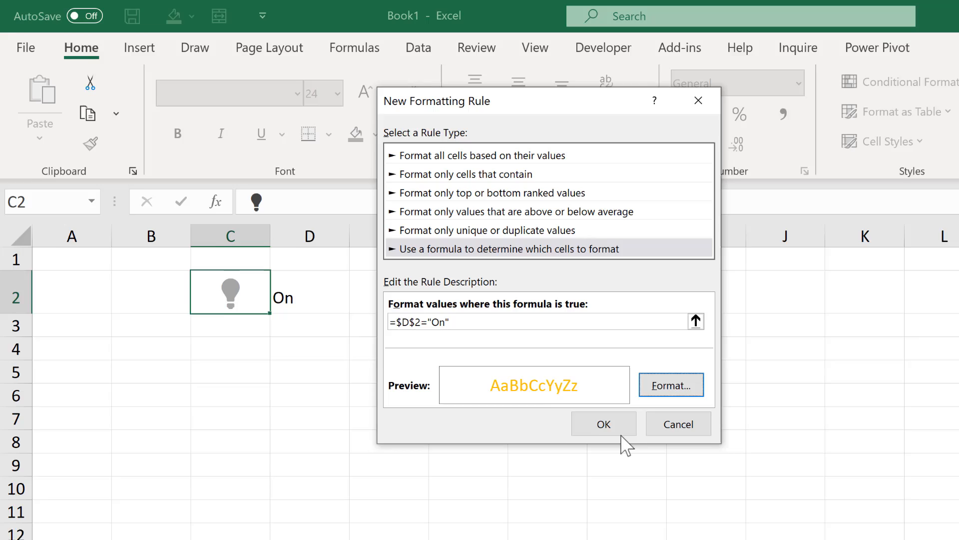
left_click(603, 424)
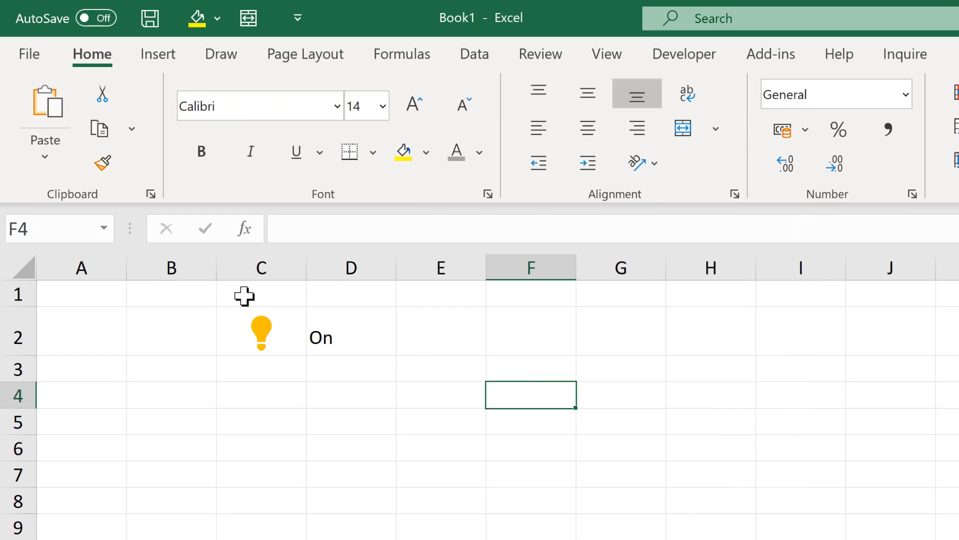
mouse_move(349, 330)
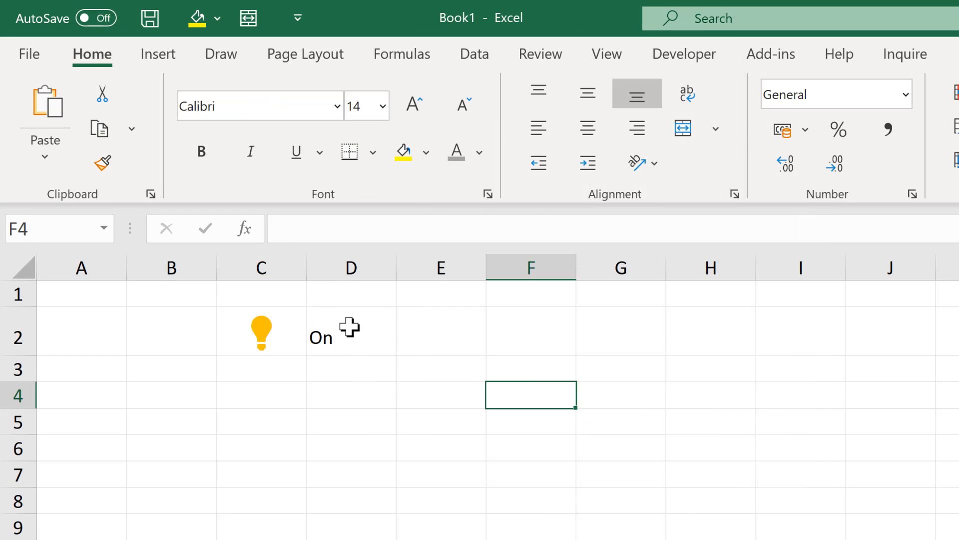
- Test the rule with Off and other values in D2, then enter On again
left_click(351, 335)
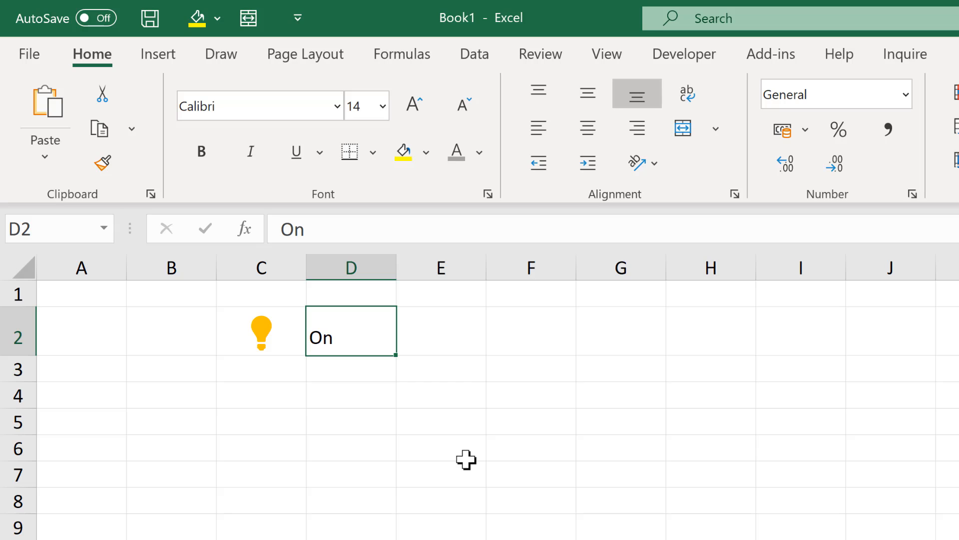
key("Enter")
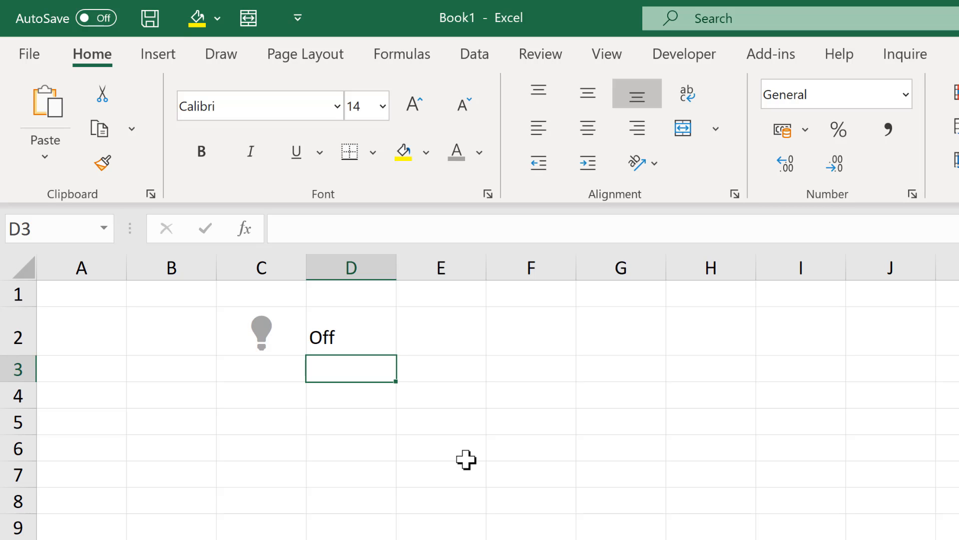
mouse_move(383, 335)
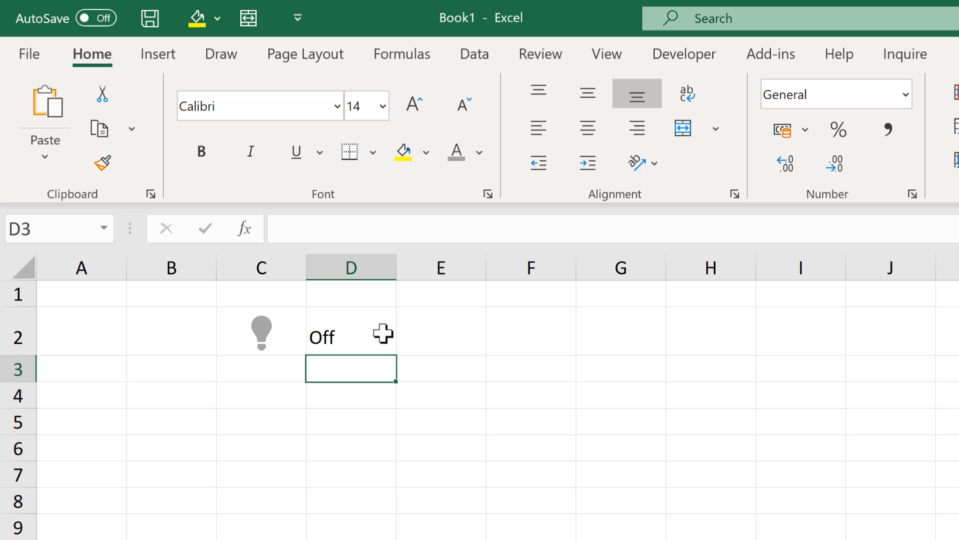
left_click(350, 337)
type("1")
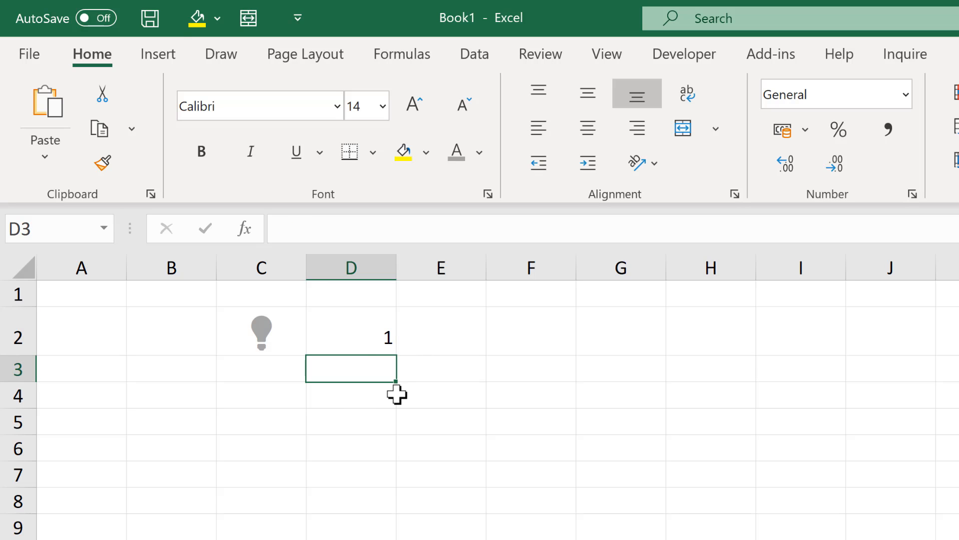
left_click(351, 332)
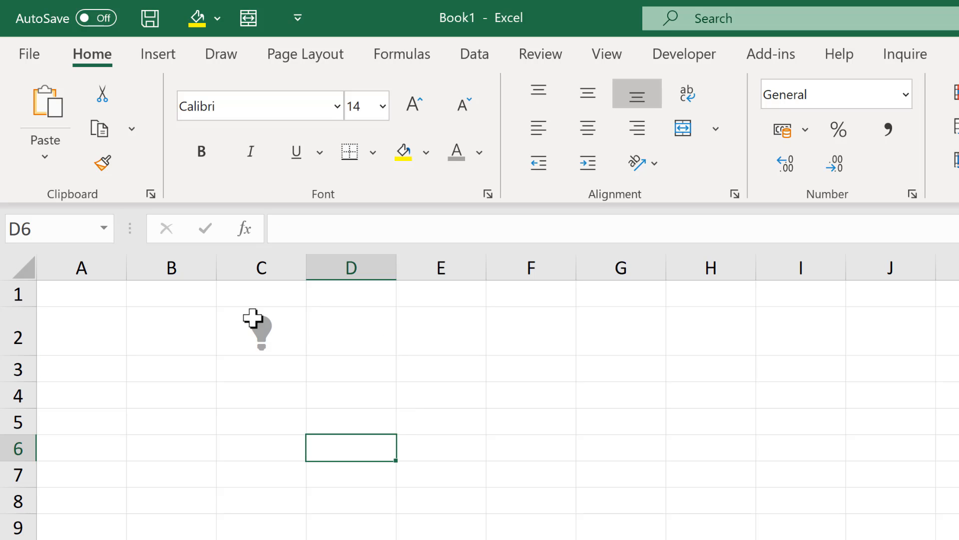
mouse_move(301, 389)
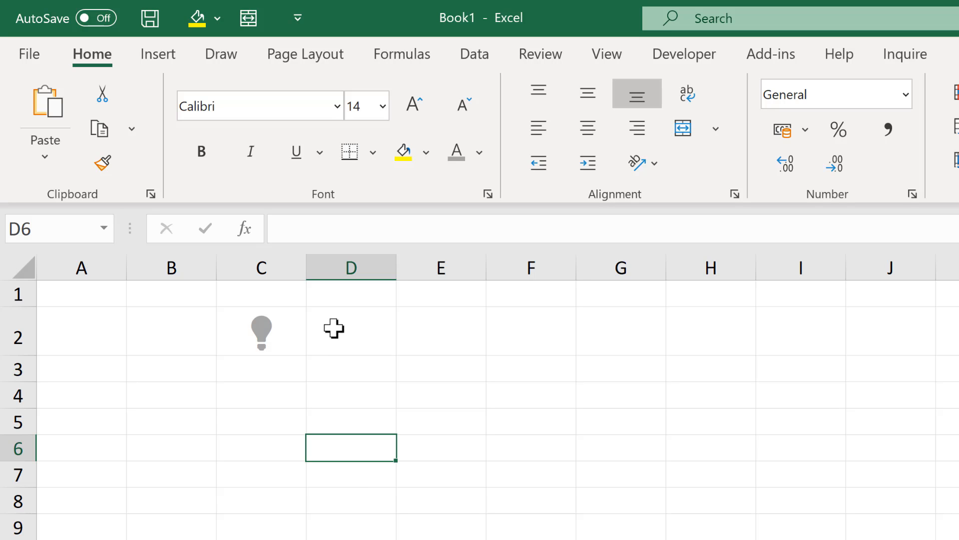
left_click(351, 330)
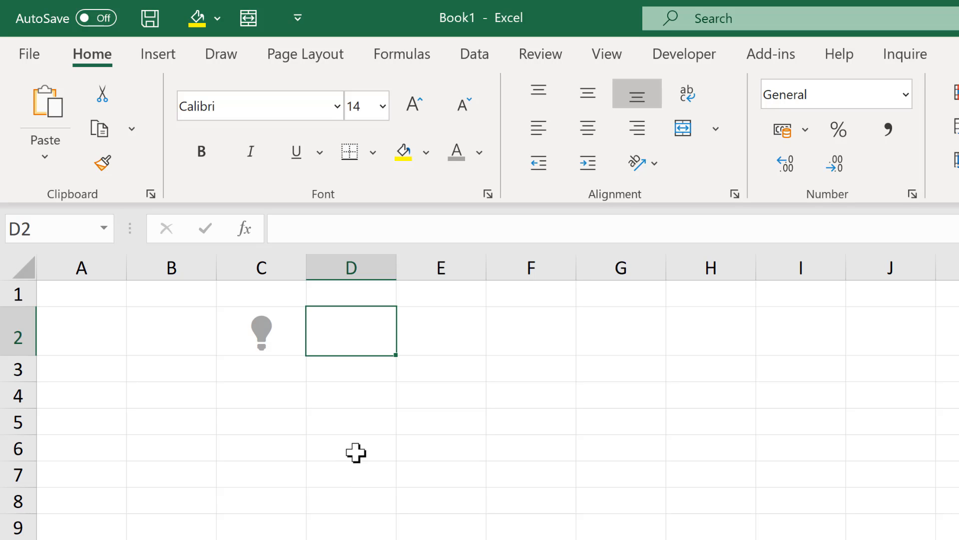
type("On")
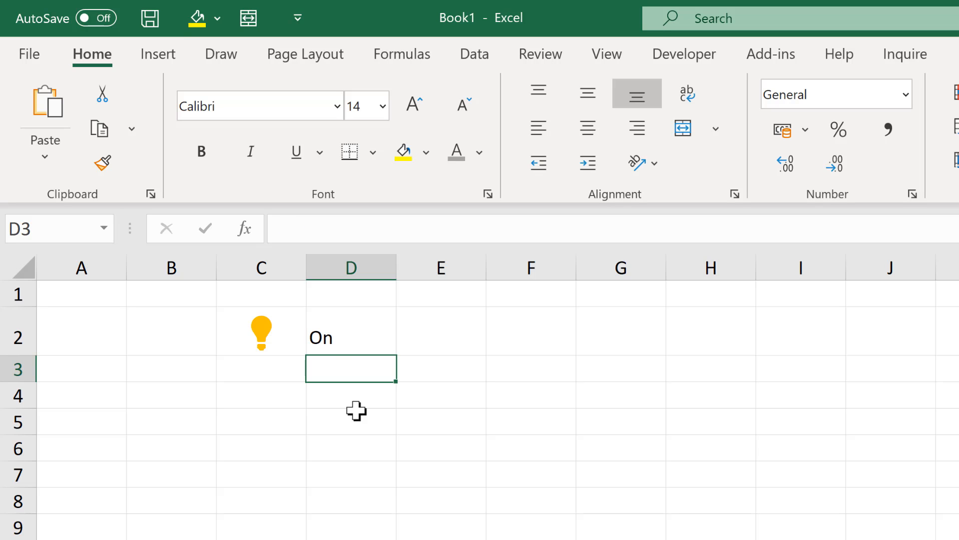
mouse_move(384, 416)
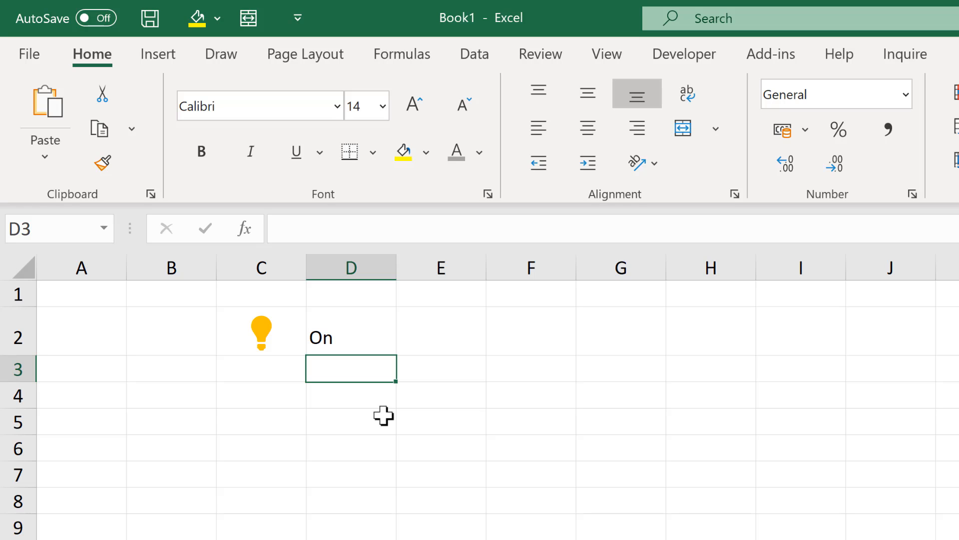
mouse_move(404, 403)
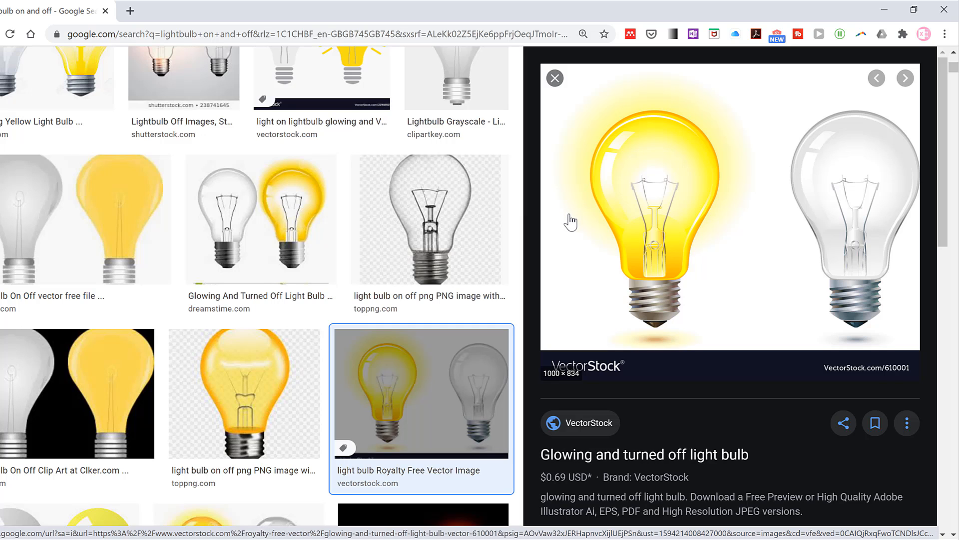
mouse_move(807, 166)
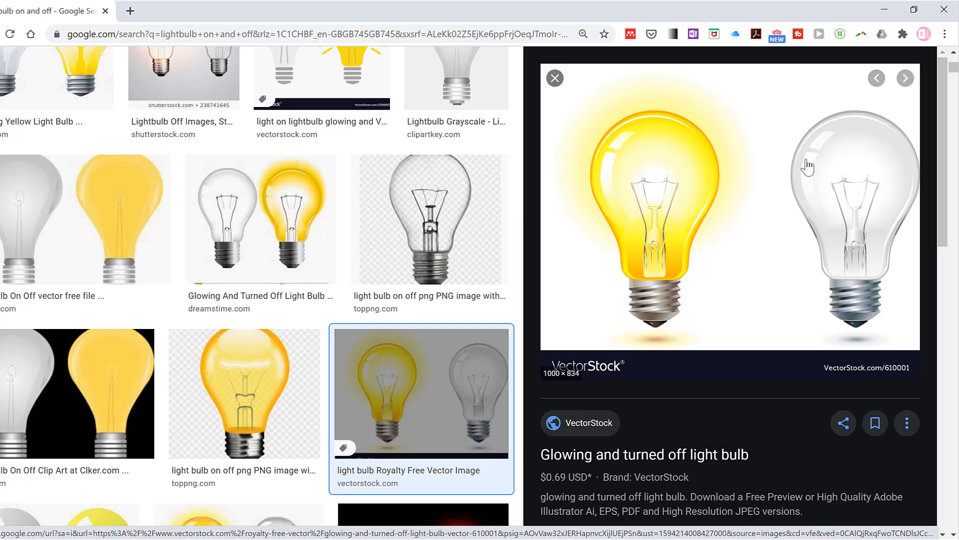
mouse_move(751, 214)
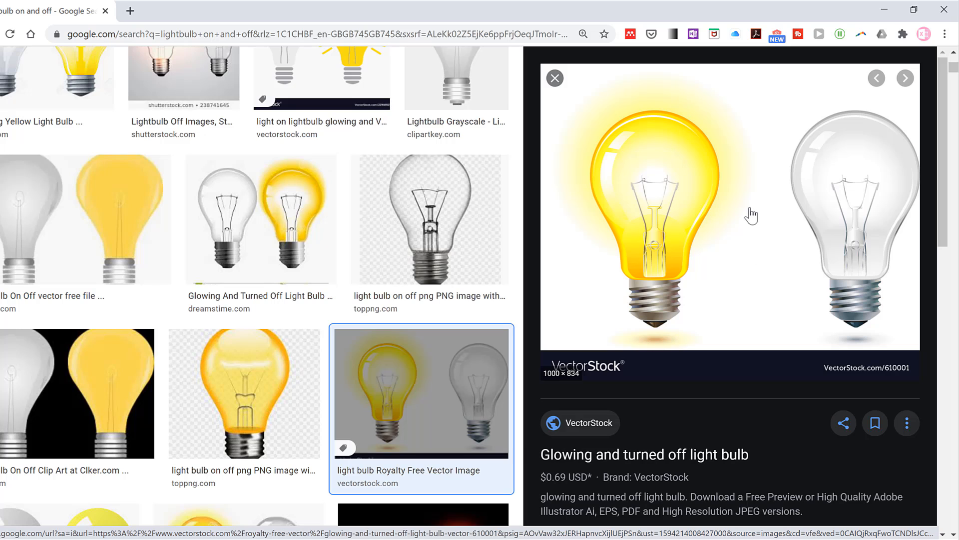
- Copy the VectorStock image of a glowing and an unlit bulb
right_click(753, 213)
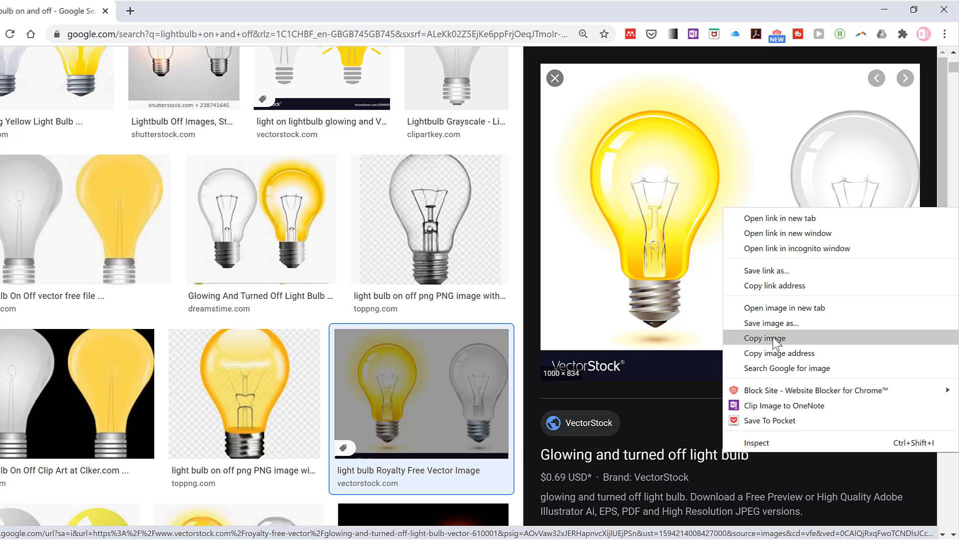
left_click(764, 338)
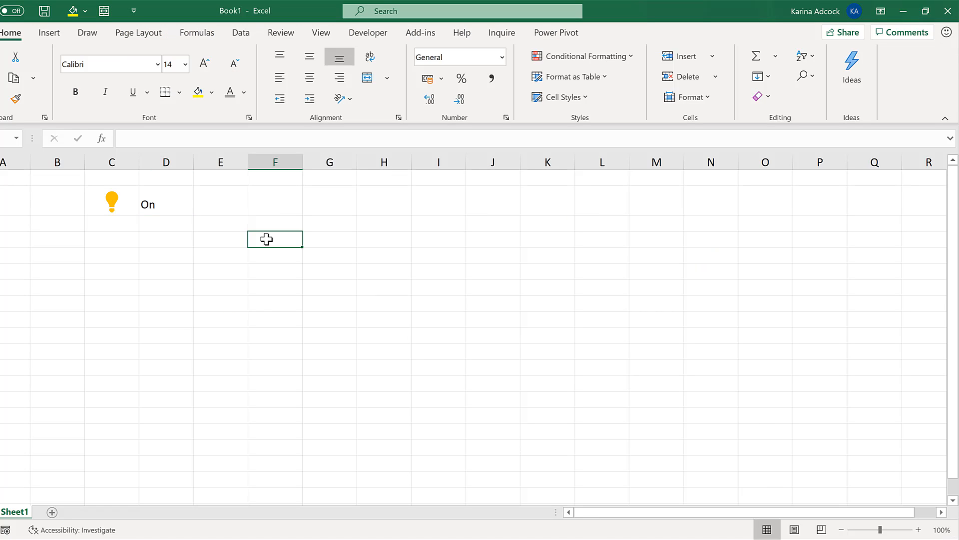
- Paste the two-bulb picture into the sheet and set its height to 10 cm
key("ctrl+v")
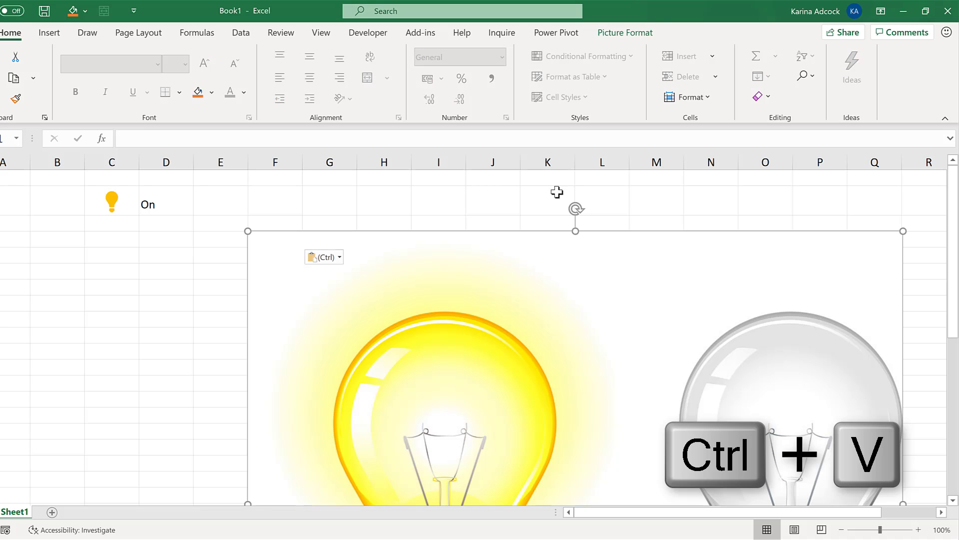
left_click(625, 32)
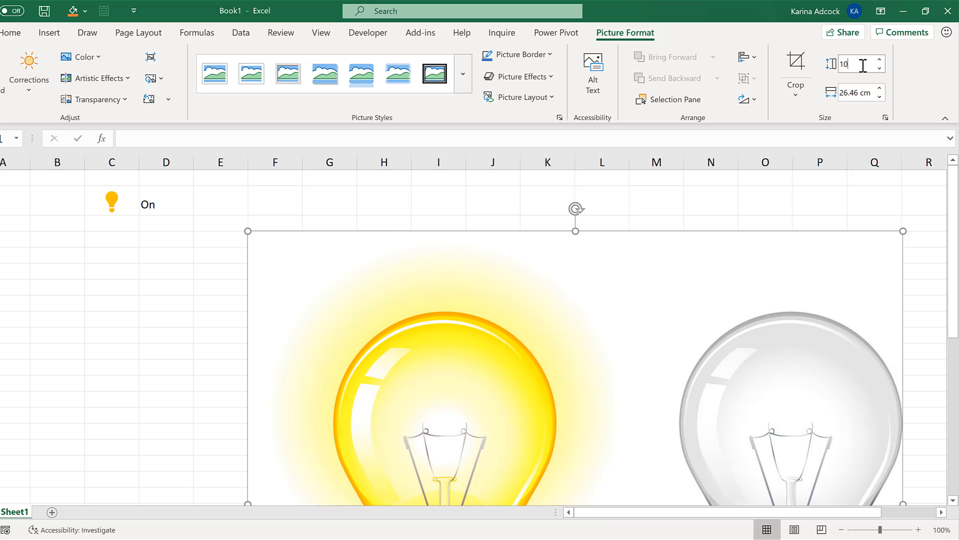
type("10")
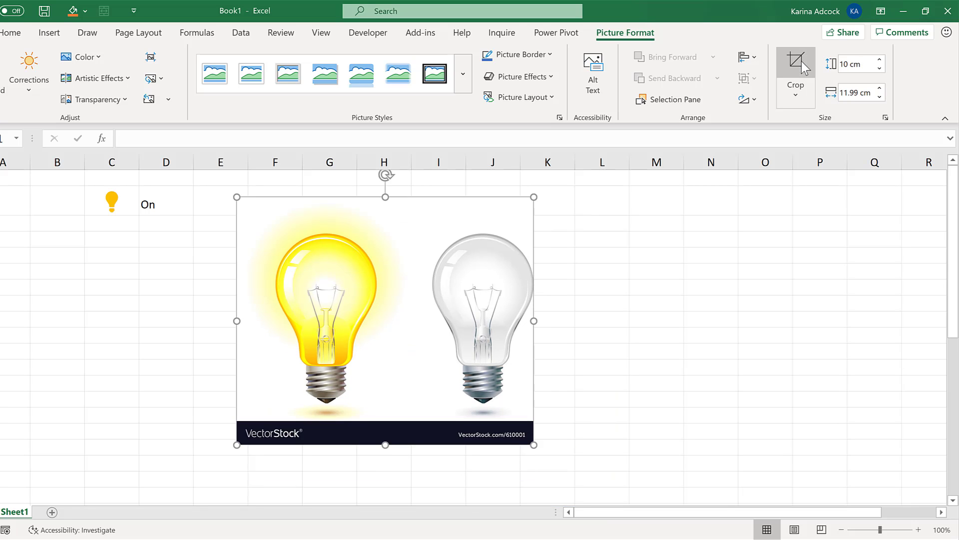
- Crop off the VectorStock banner, duplicate the picture, and crop the copy to one bulb
left_click(796, 63)
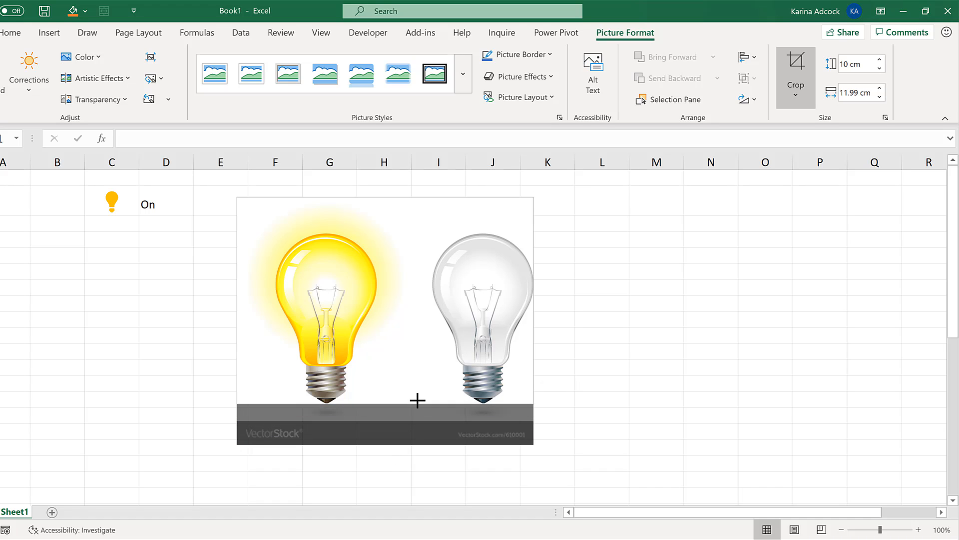
mouse_move(416, 405)
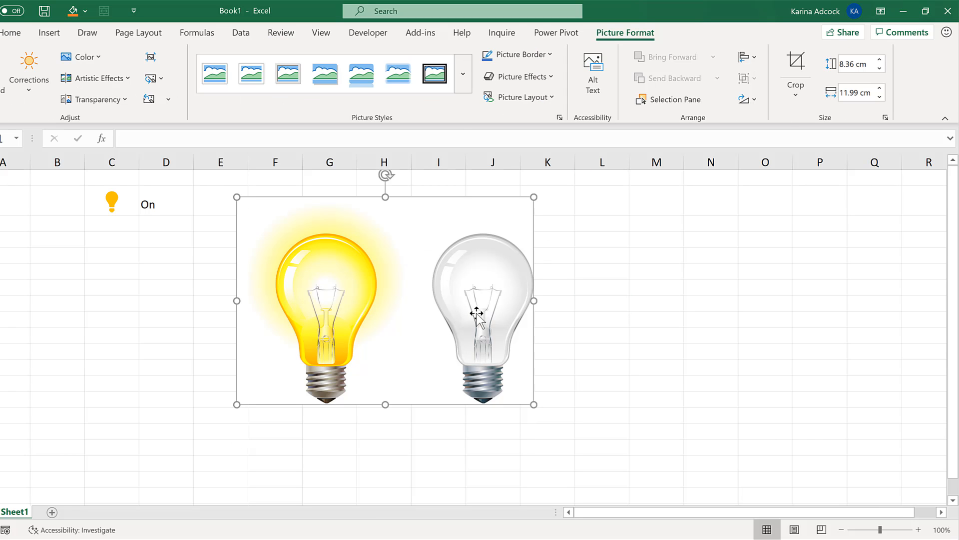
key("Ctrl+D")
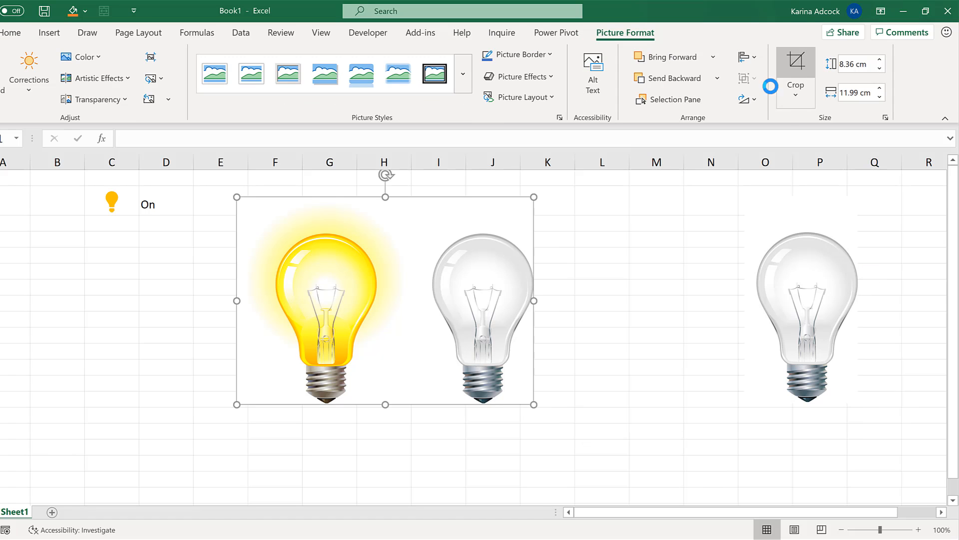
left_click(796, 60)
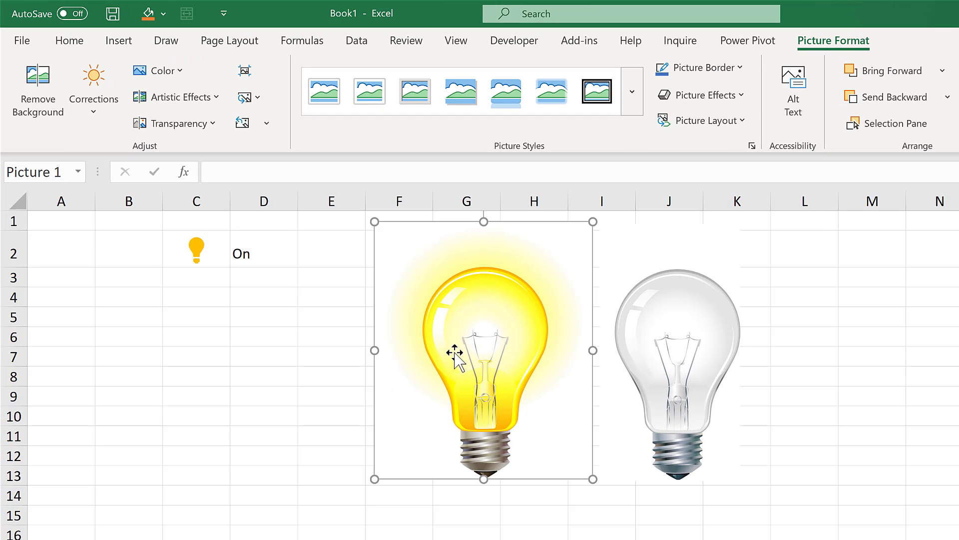
mouse_move(434, 258)
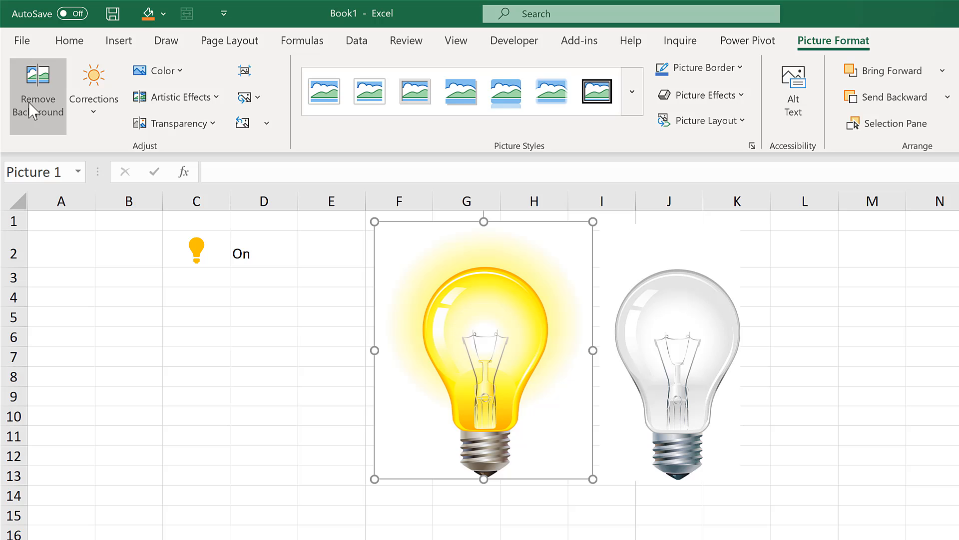
- Remove the background and surrounding glow from the glowing bulb picture
left_click(38, 90)
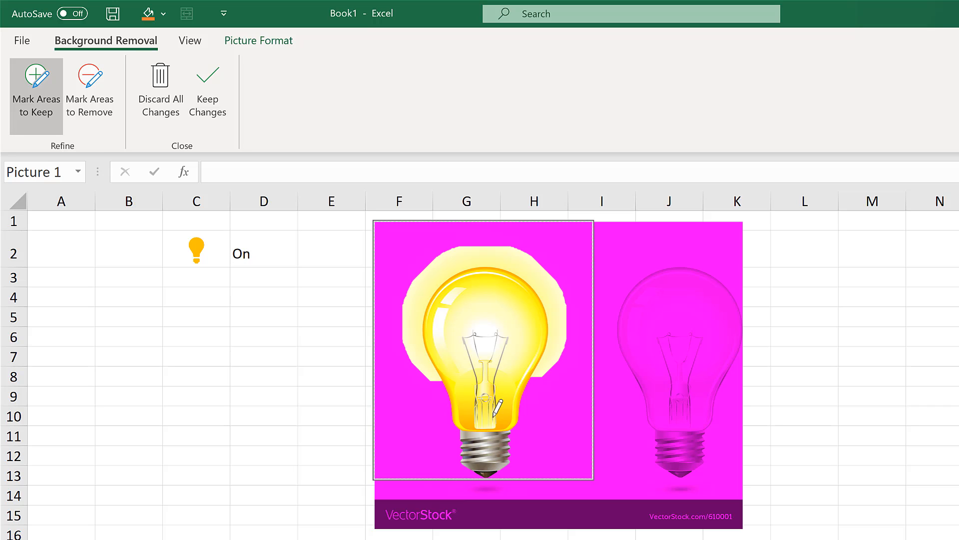
left_click(89, 92)
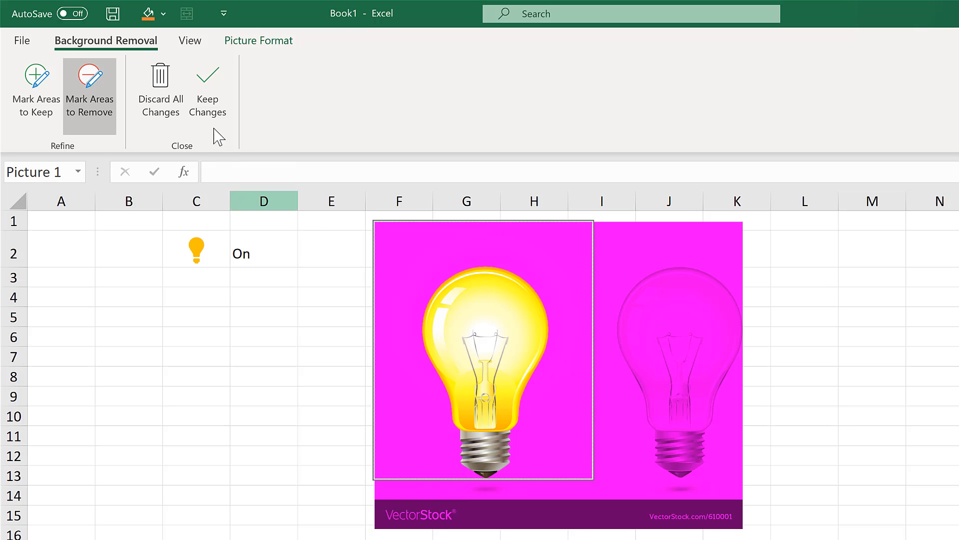
left_click(208, 80)
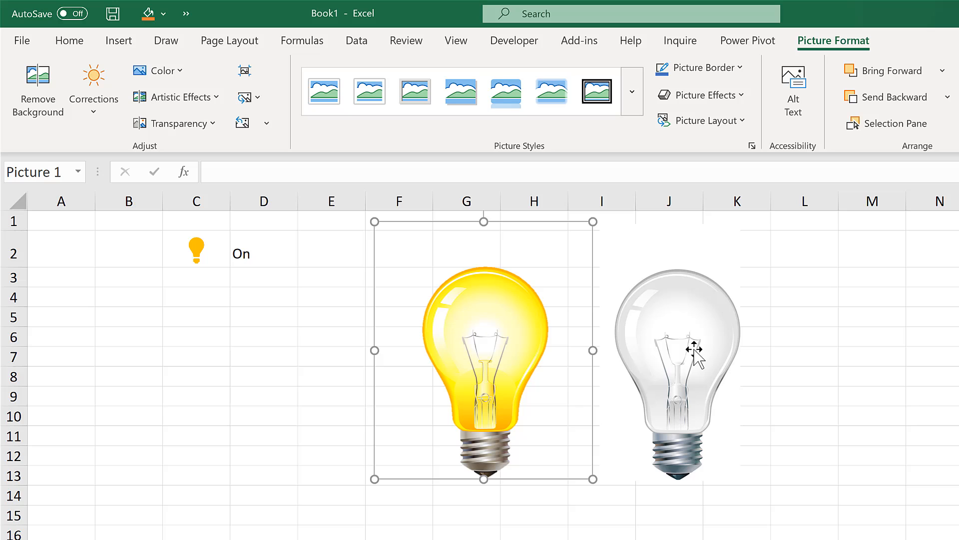
left_click(677, 361)
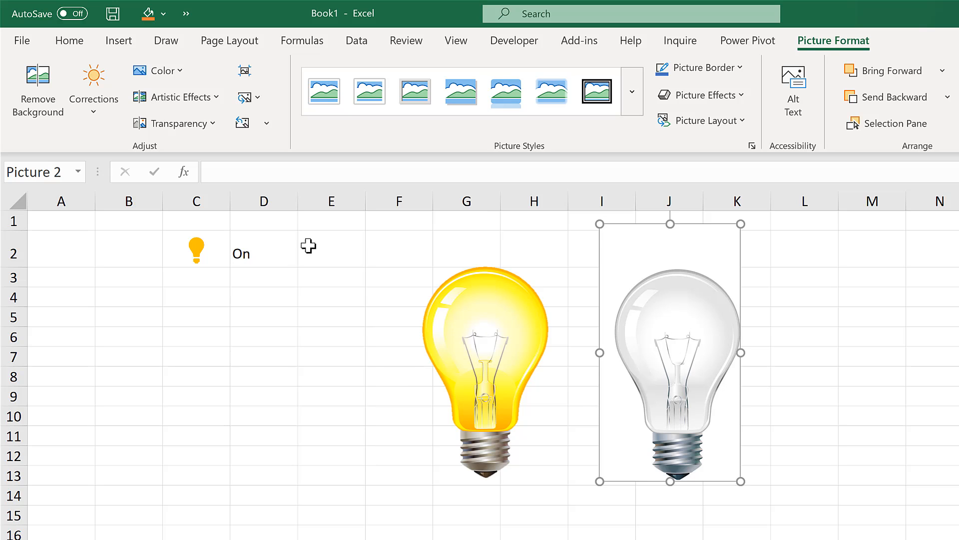
- Remove the clear bulb's background, marking its glass and edge as areas to keep
left_click(37, 85)
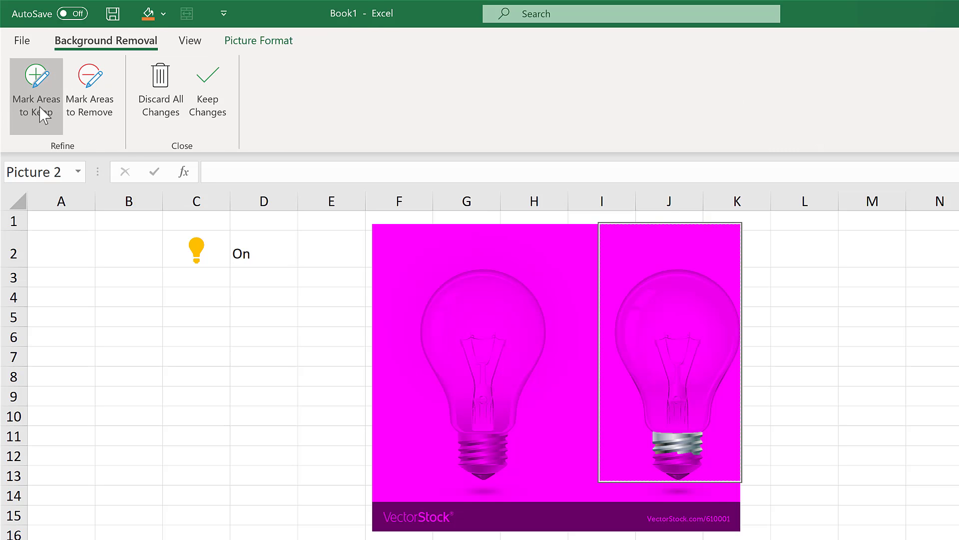
left_click_drag(645, 293, 728, 392)
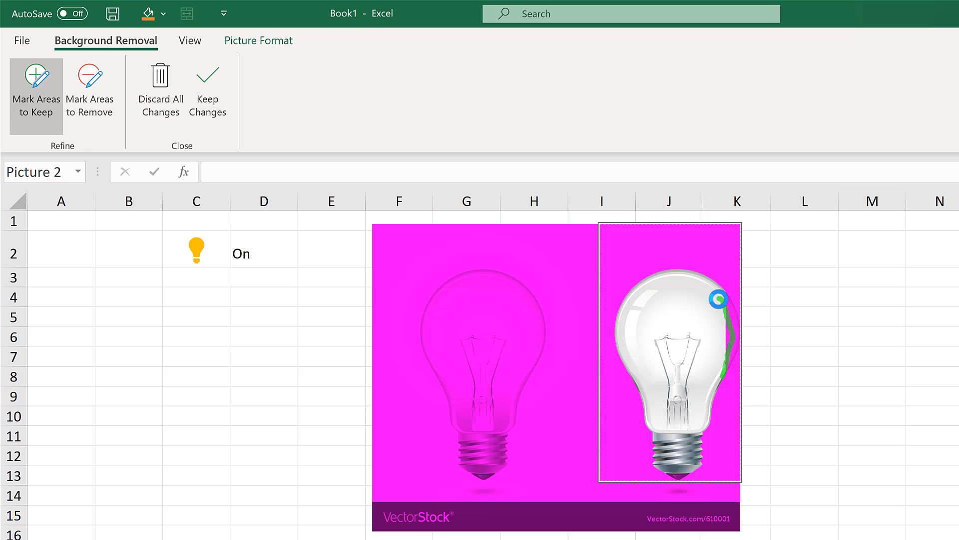
left_click(207, 92)
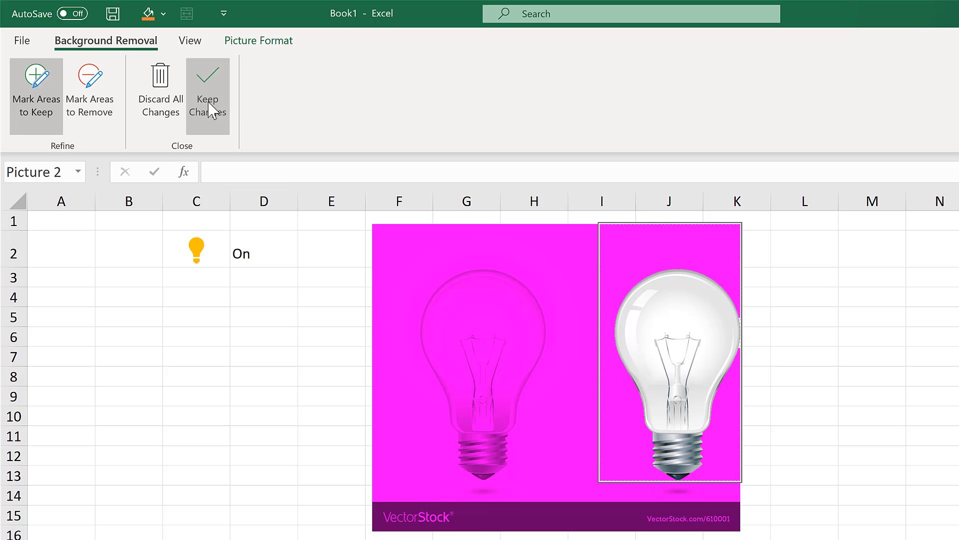
left_click(208, 90)
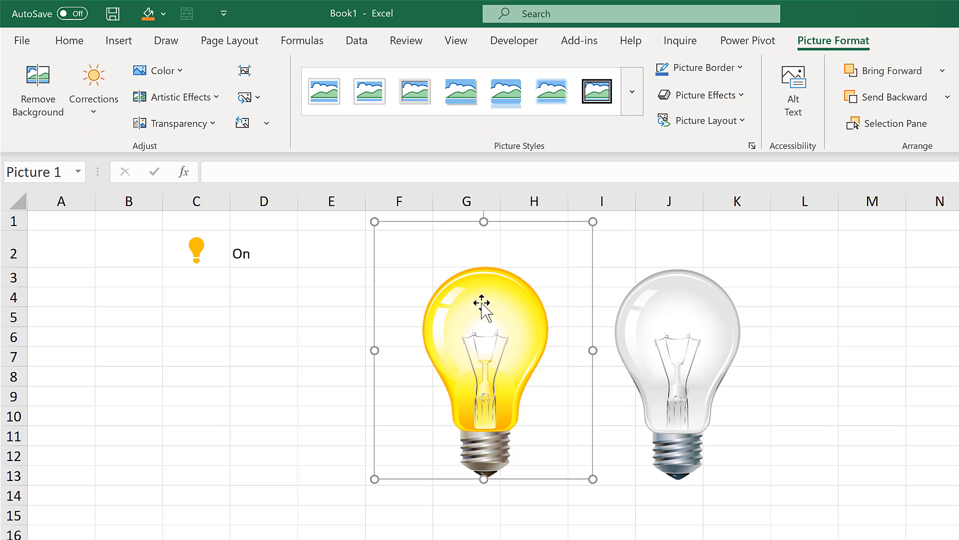
mouse_move(476, 472)
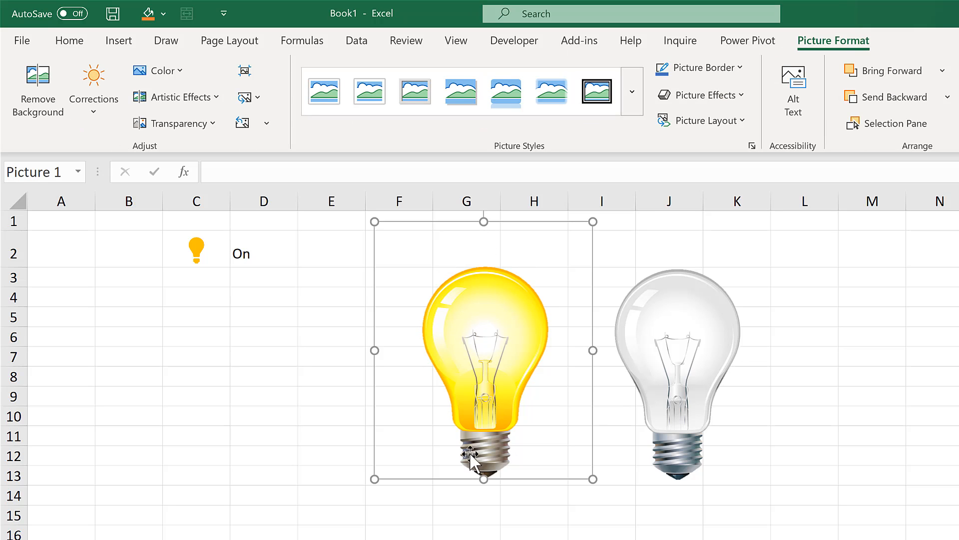
left_click(677, 361)
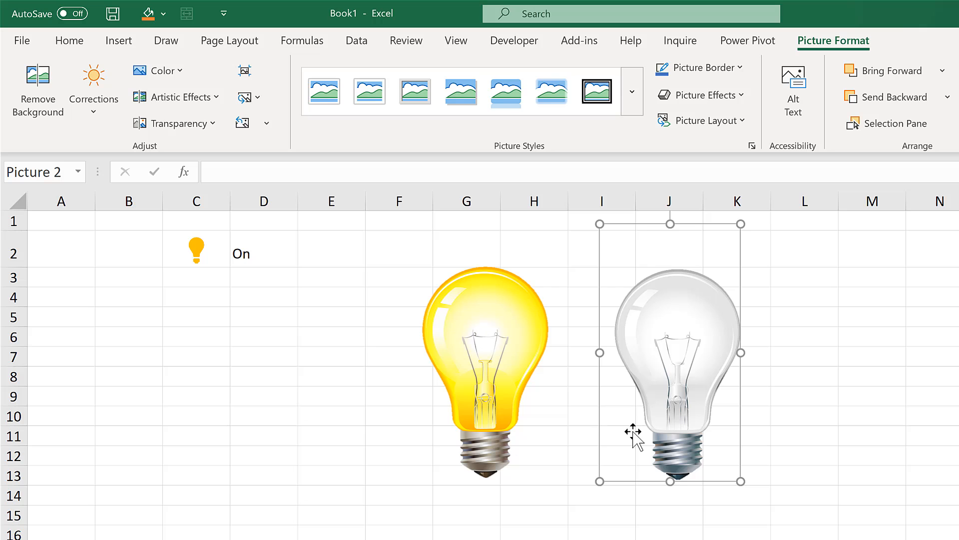
mouse_move(622, 440)
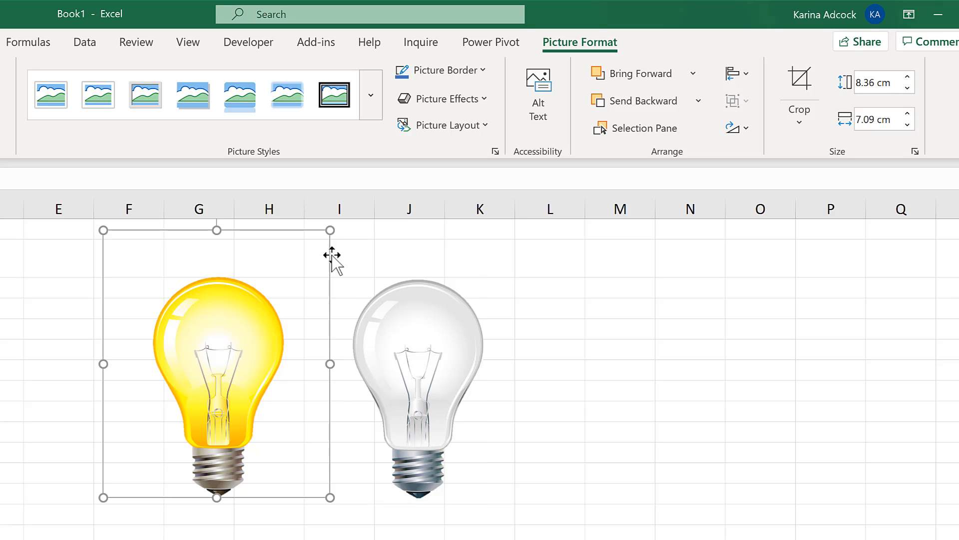
- Crop the yellow bulb picture tightly around the bulb, down to 6.91 cm by 5.56 cm
left_click(800, 77)
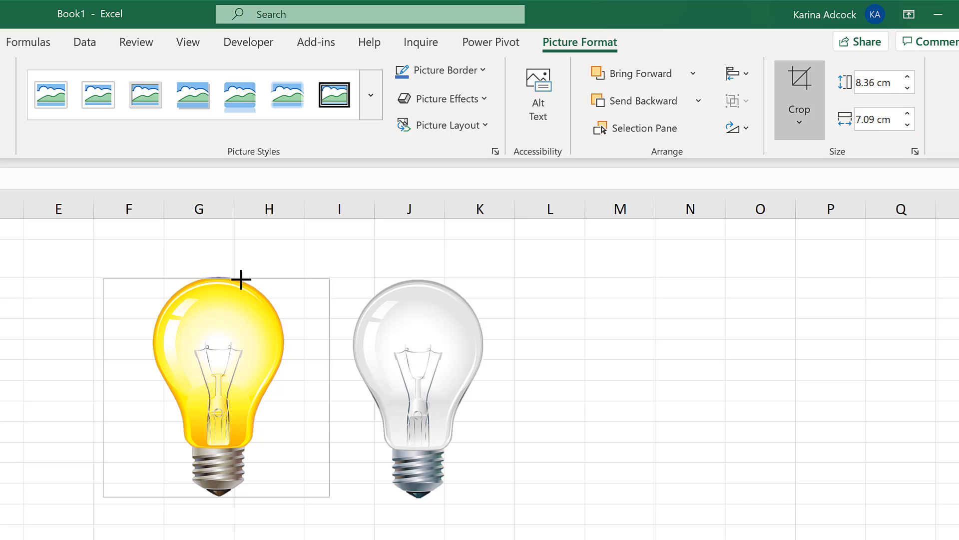
mouse_move(246, 277)
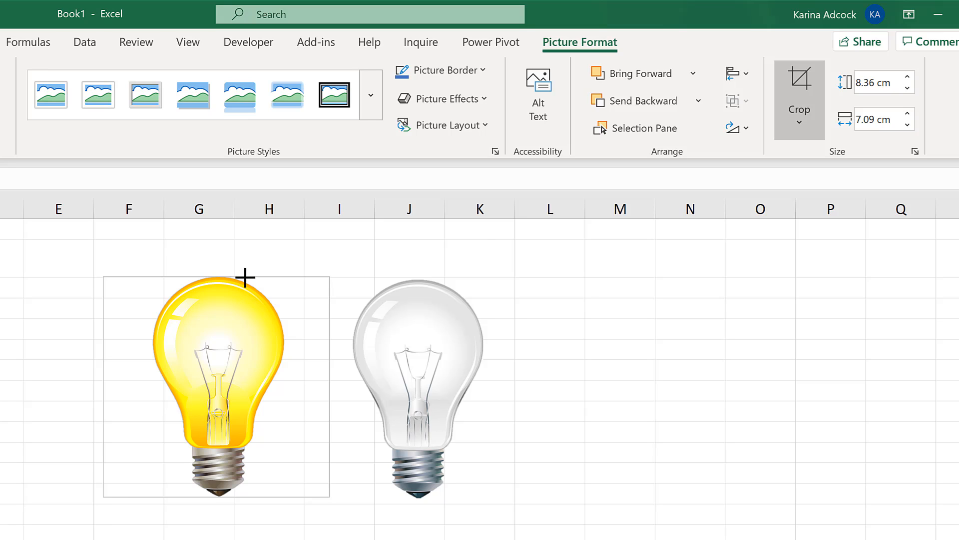
left_click_drag(248, 276, 148, 385)
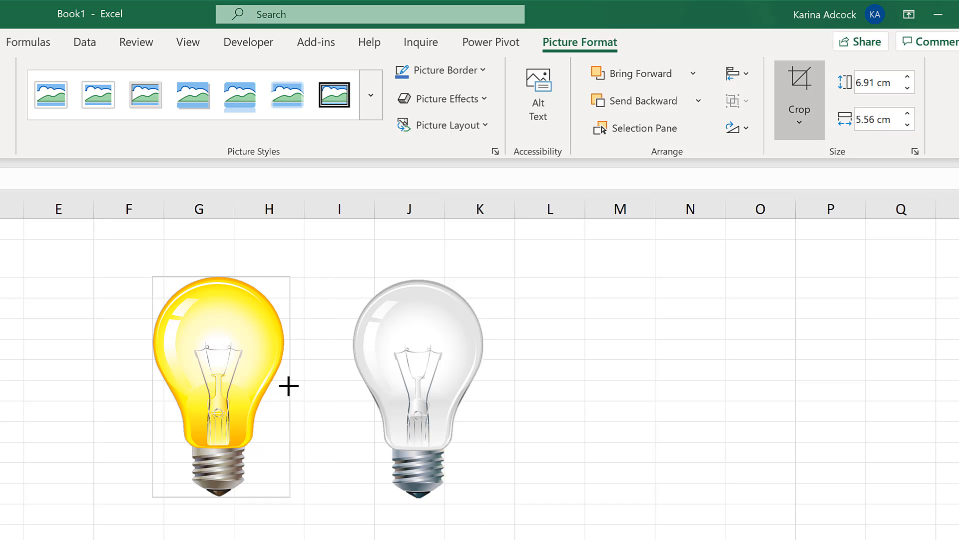
left_click(549, 329)
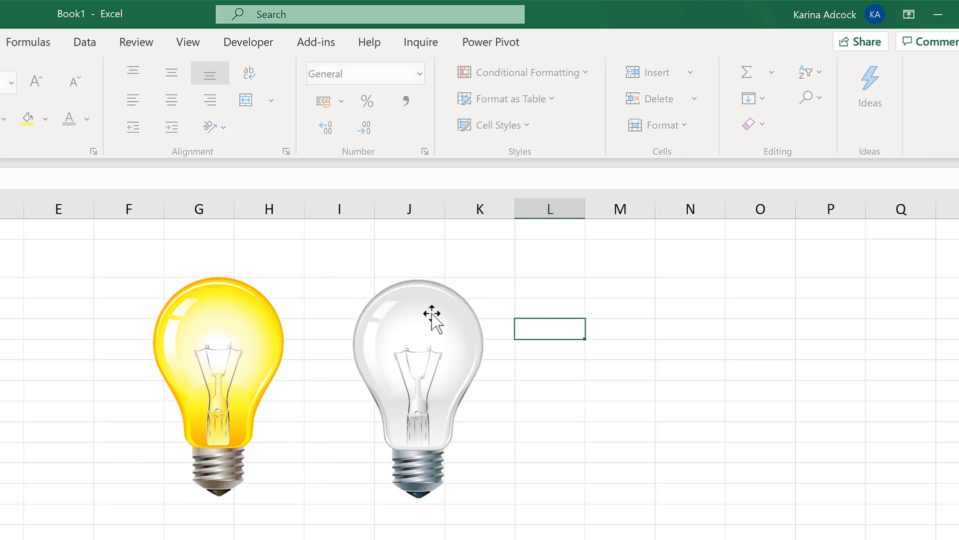
left_click(433, 324)
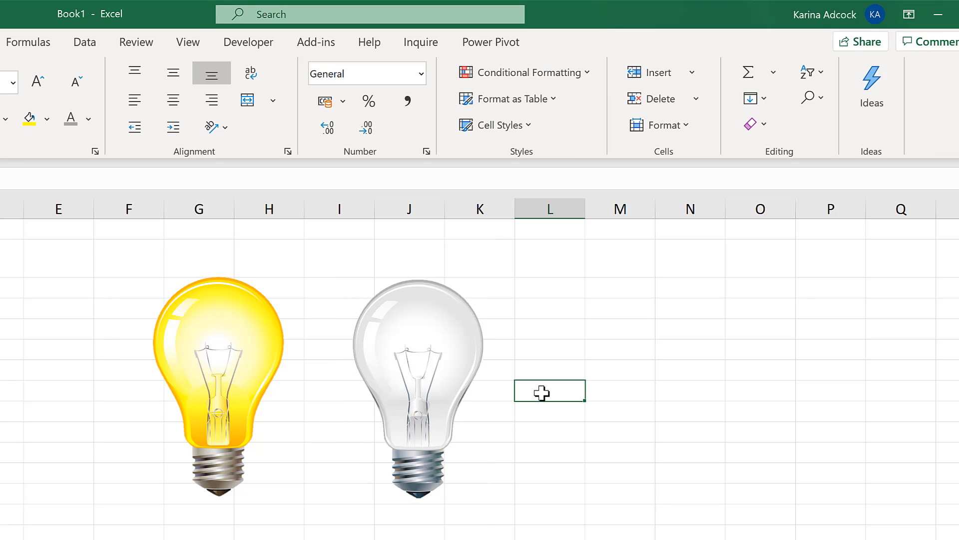
mouse_move(207, 411)
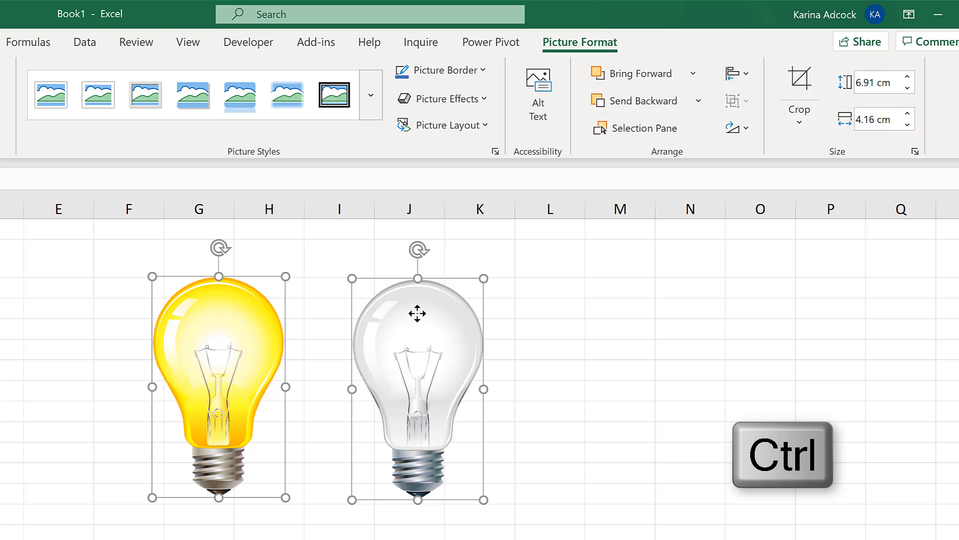
- Select both bulb pictures, with the clear bulb stacked over the yellow one
left_click(732, 73)
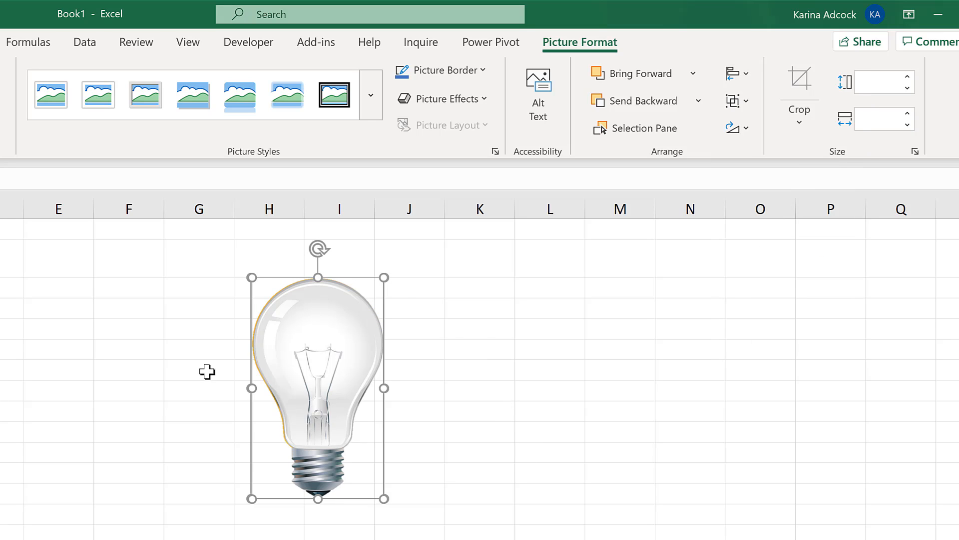
mouse_move(305, 389)
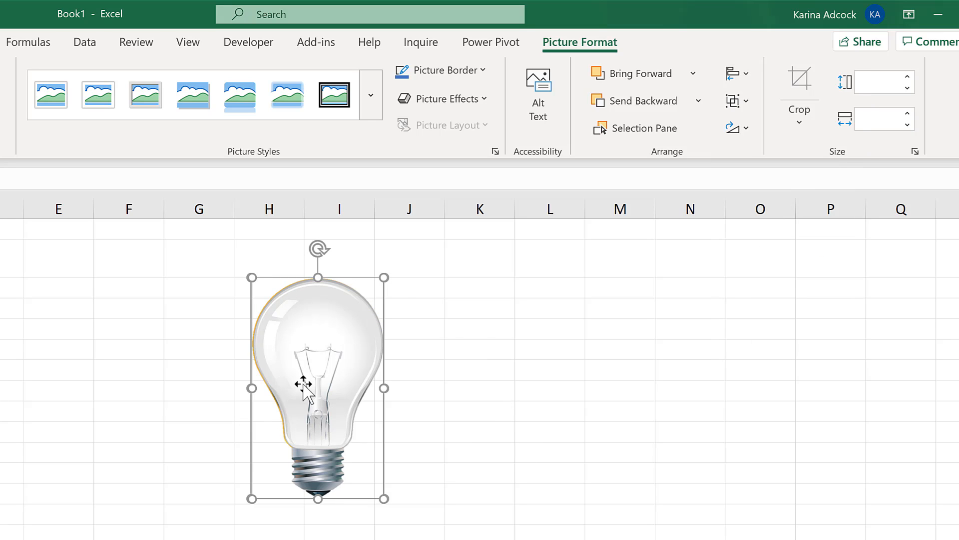
mouse_move(384, 274)
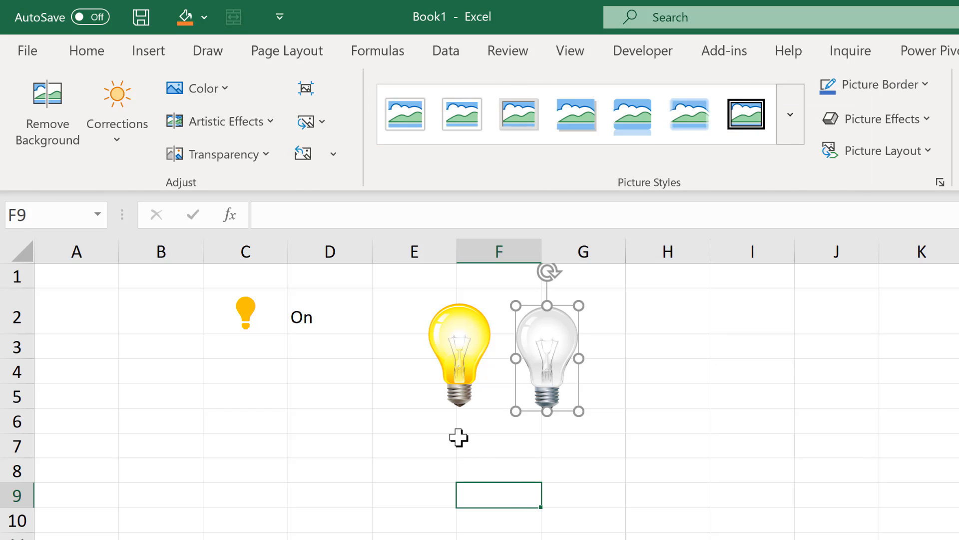
- Enter =IF(D2="On",1,#N/A) in cell D4 so it returns 1 while D2 reads On
left_click(330, 371)
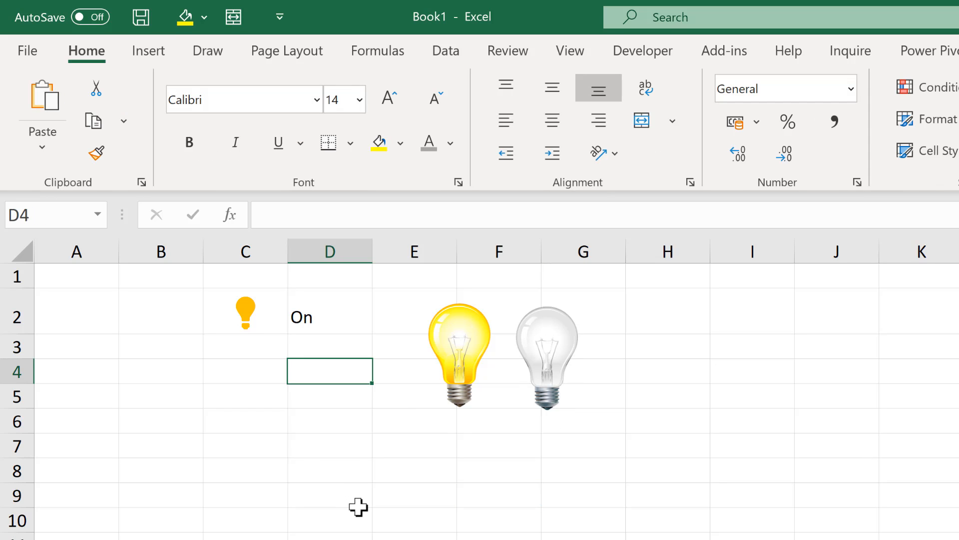
type("=IF(")
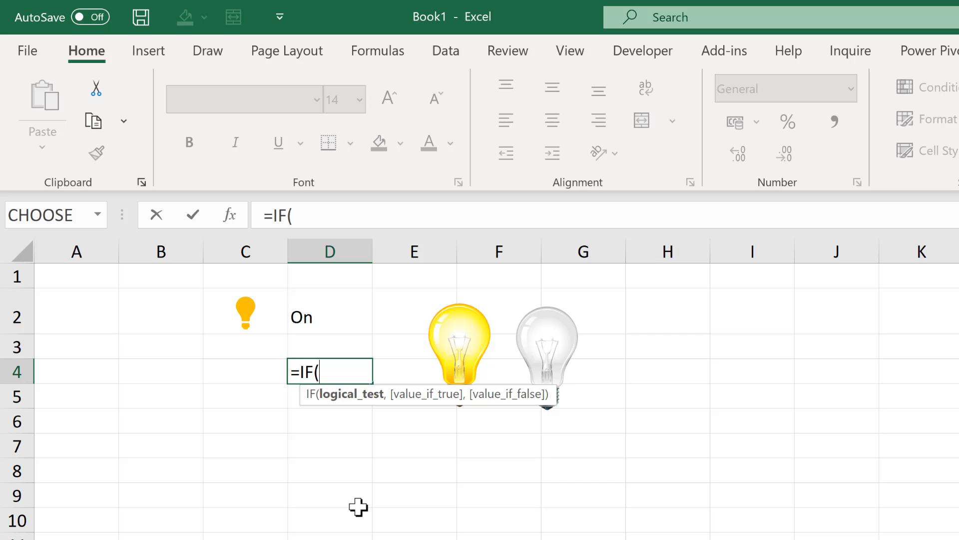
left_click(330, 311)
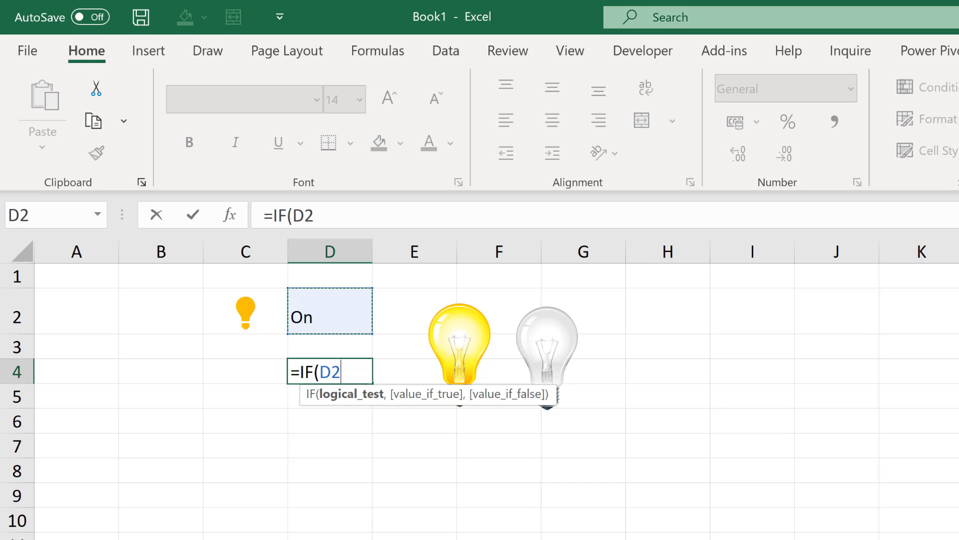
type("=\"On")
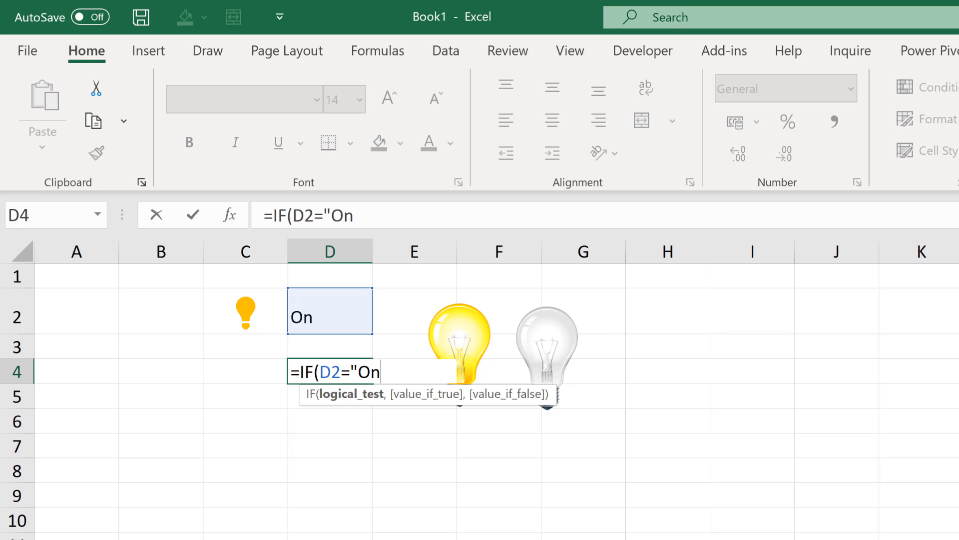
type("\"")
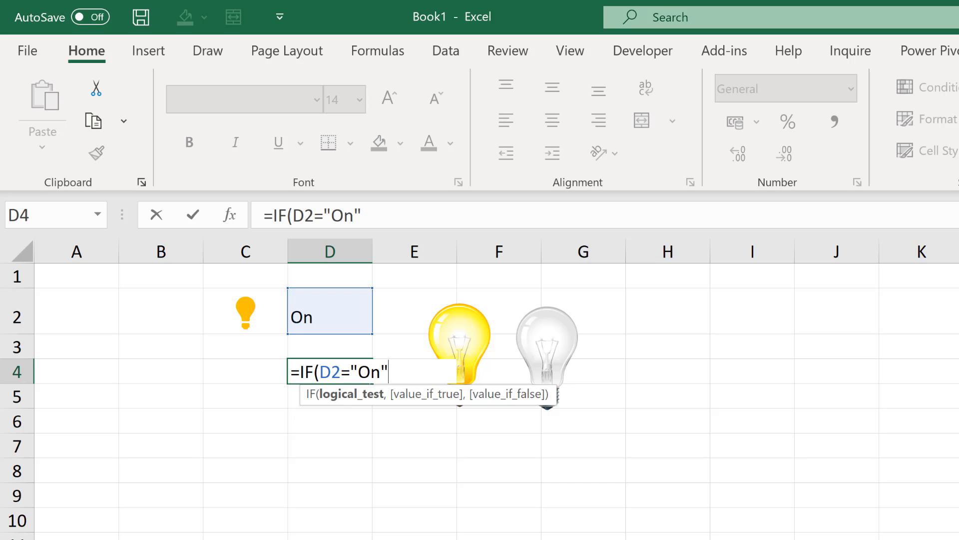
mouse_move(309, 345)
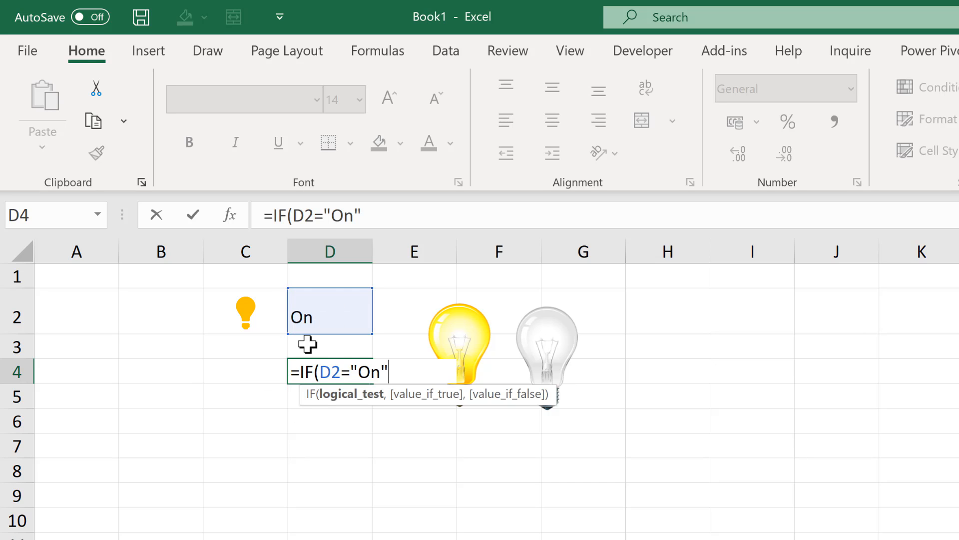
mouse_move(369, 440)
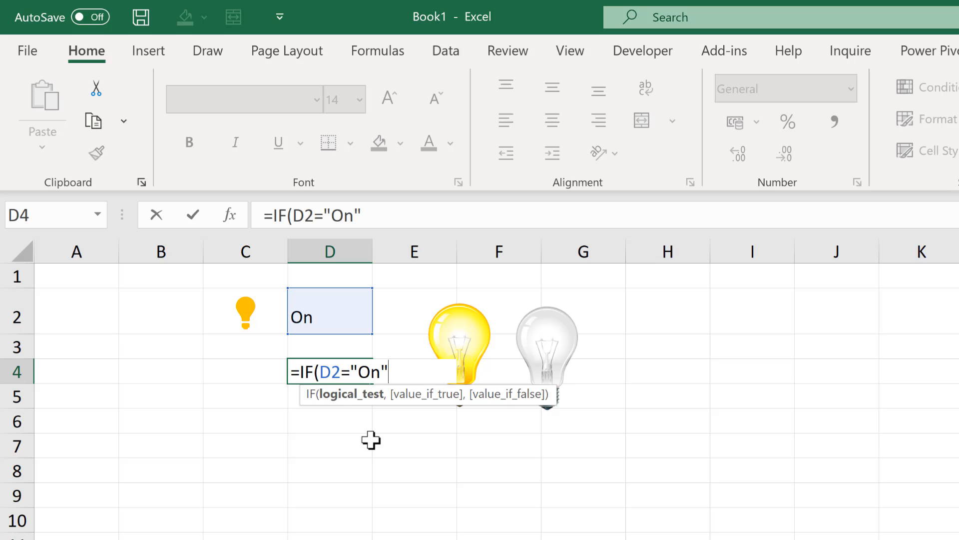
mouse_move(368, 453)
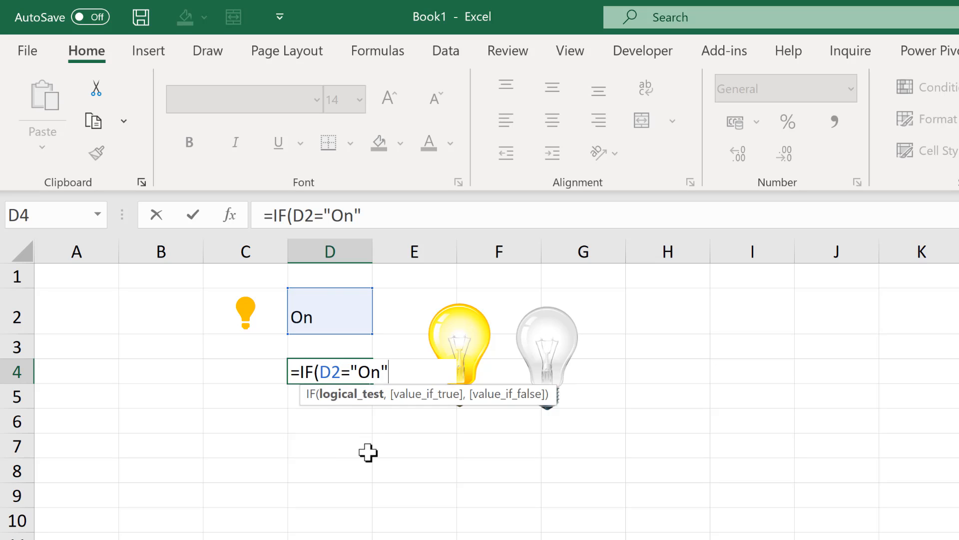
mouse_move(383, 450)
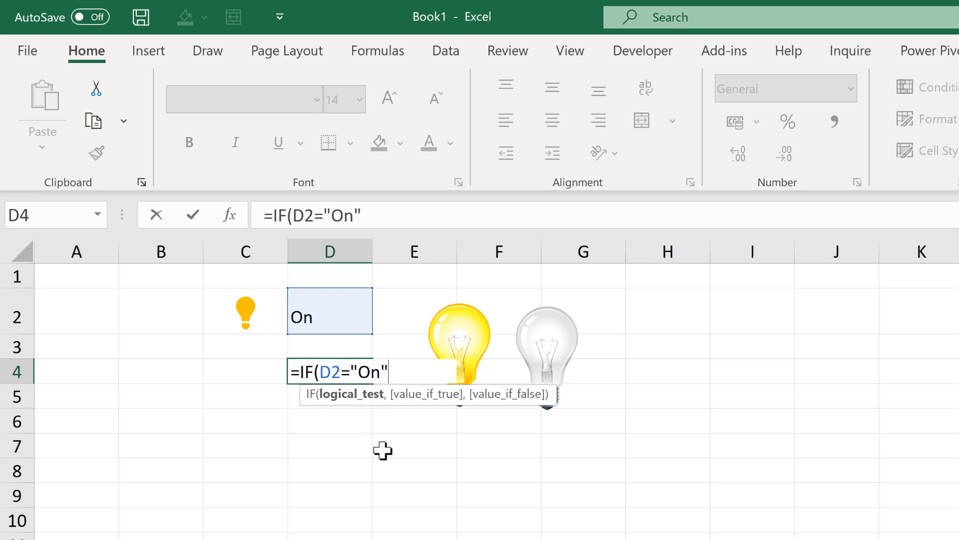
type(",1")
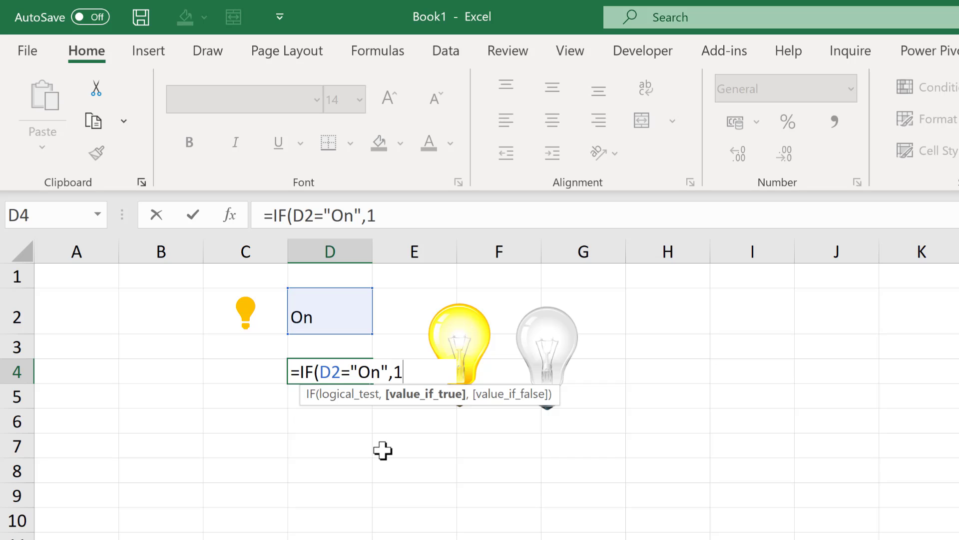
type(",")
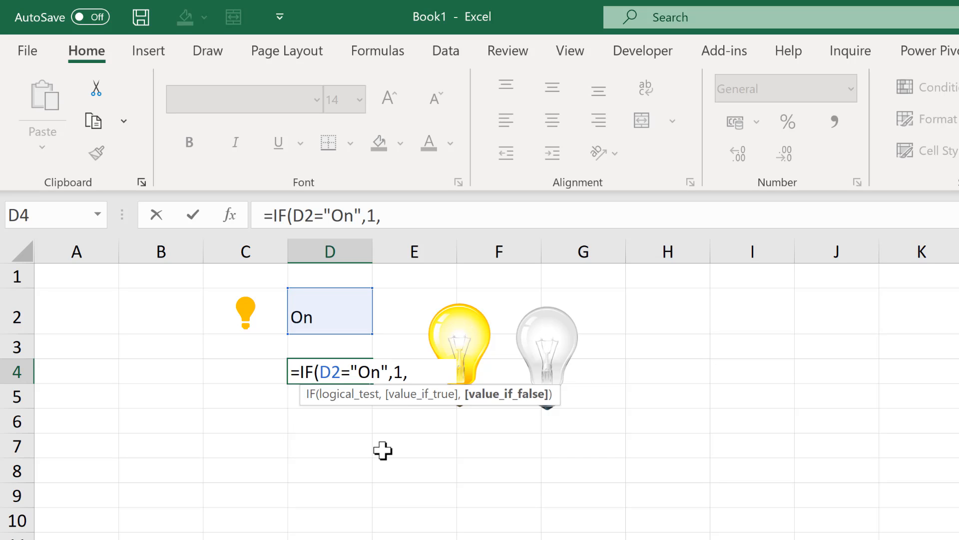
type("#")
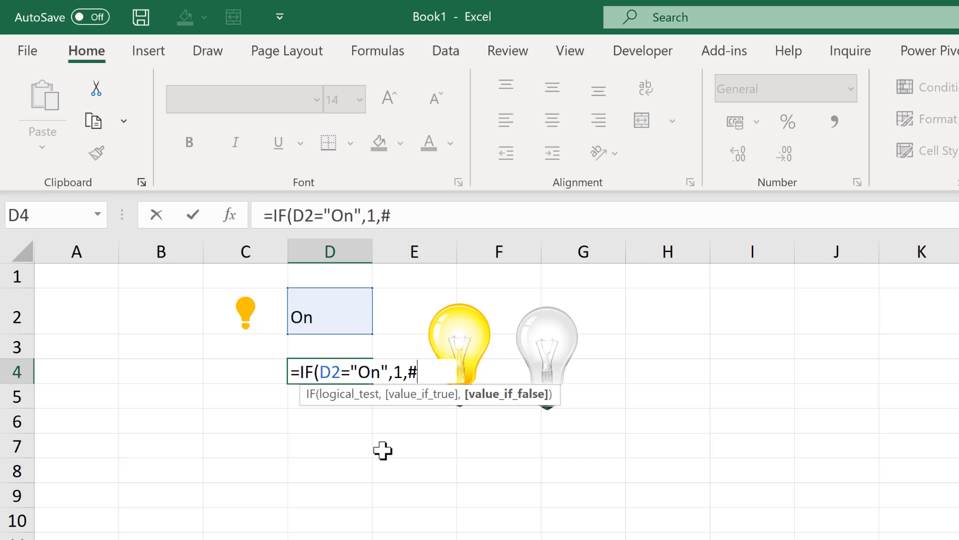
type("N/A")
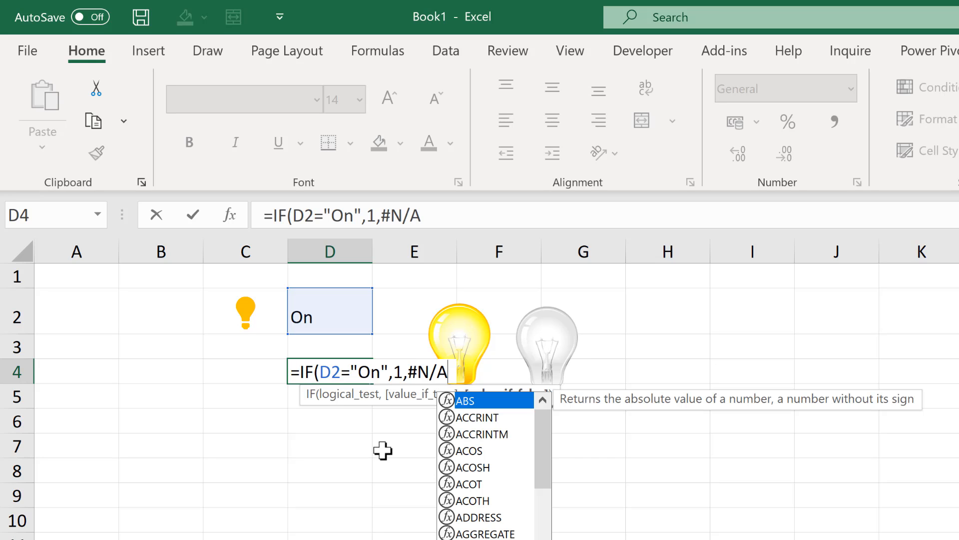
mouse_move(396, 471)
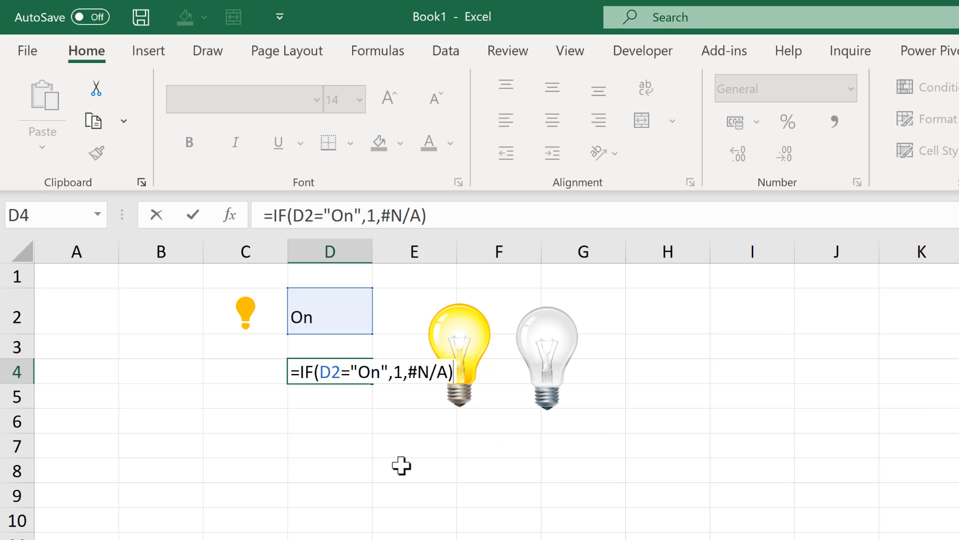
key("Enter")
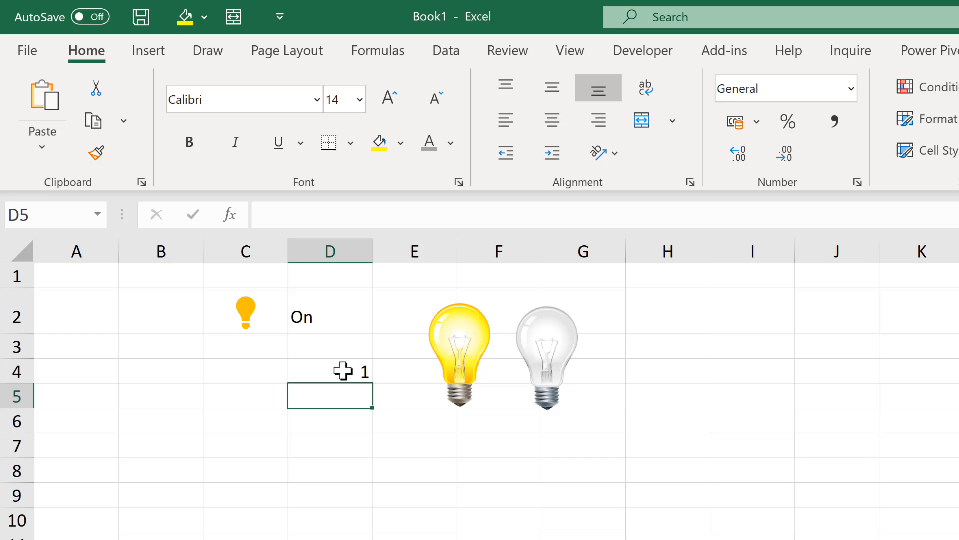
left_click(330, 372)
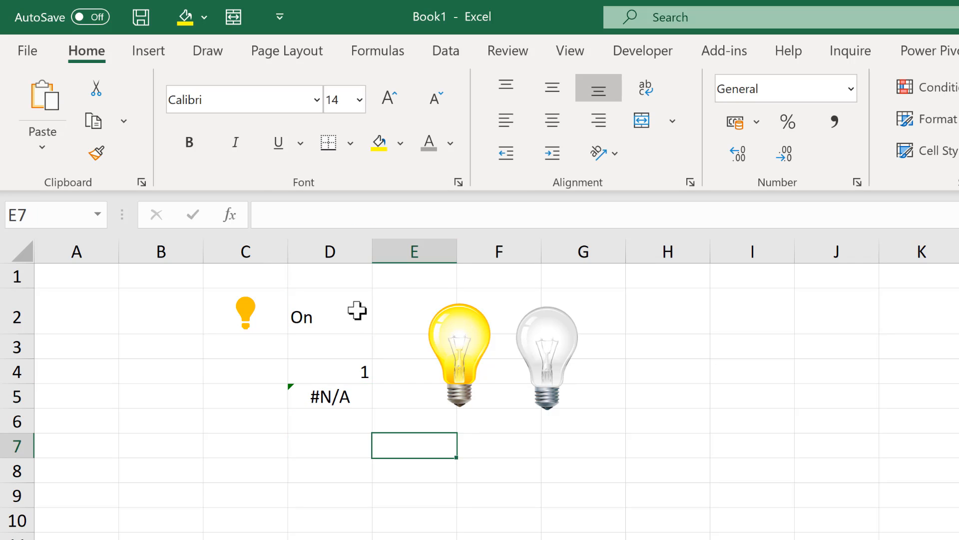
- Insert an empty Scatter chart and bring up its Select Data settings
left_click(148, 51)
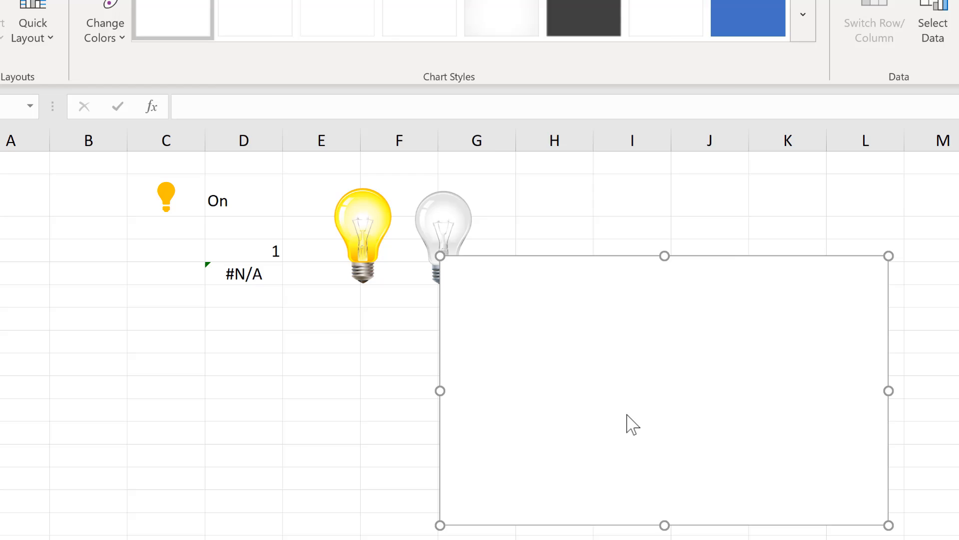
left_click(931, 15)
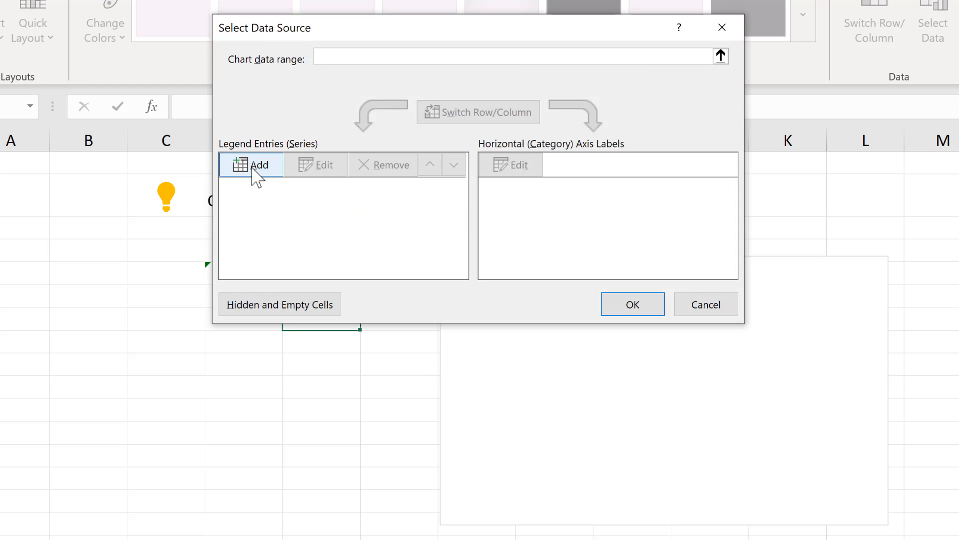
- Add an On series with X value 1 and Y value =D4
left_click(252, 164)
type("On")
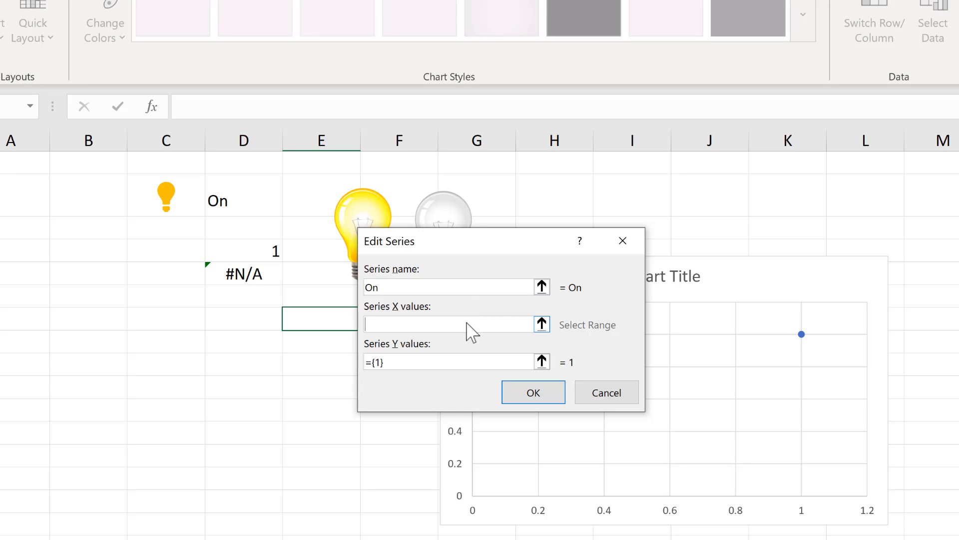
type("1")
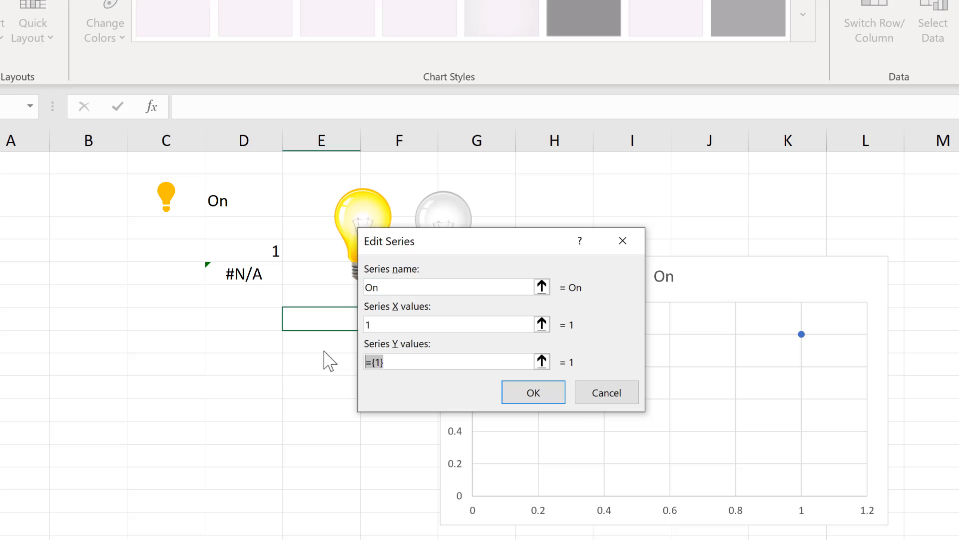
left_click(245, 251)
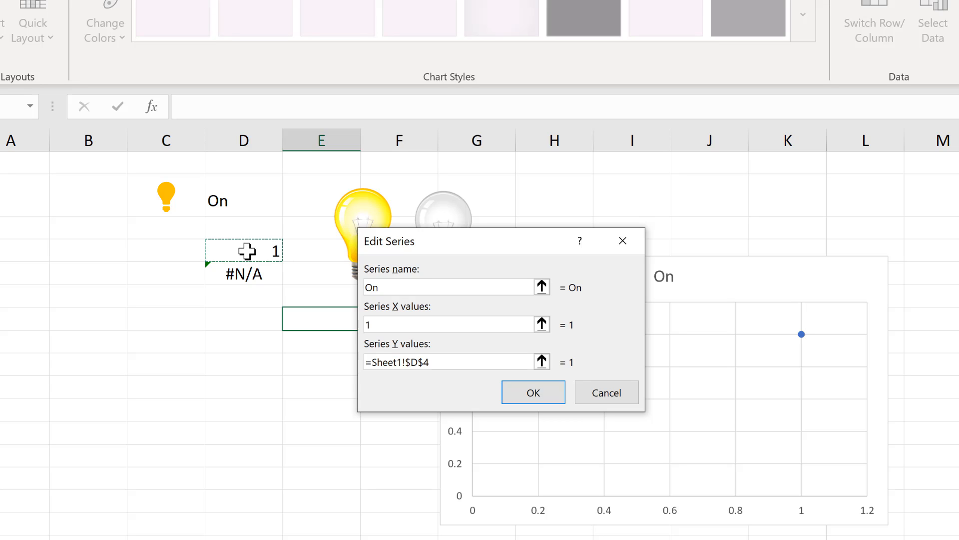
left_click(534, 392)
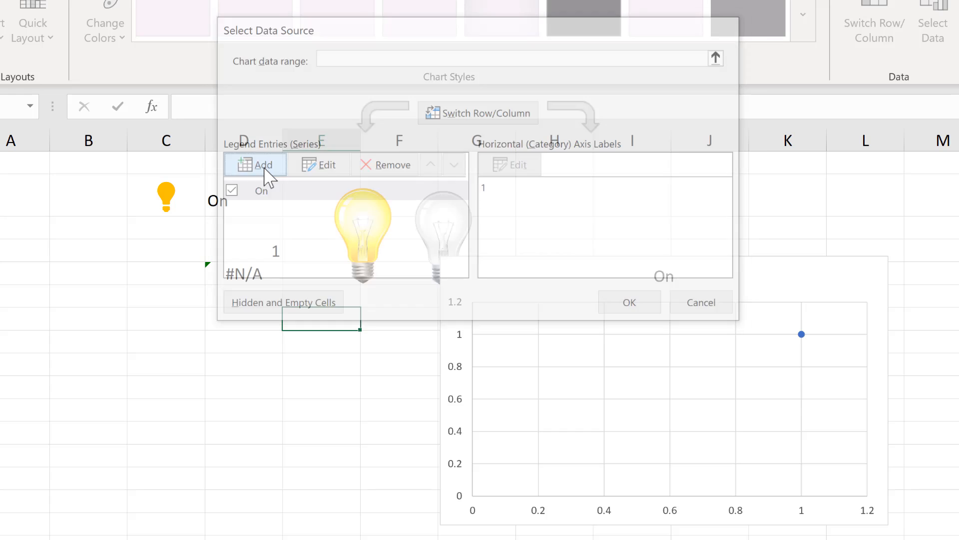
- Add an Off series with X value 1 and Y value =D5, and apply
left_click(255, 164)
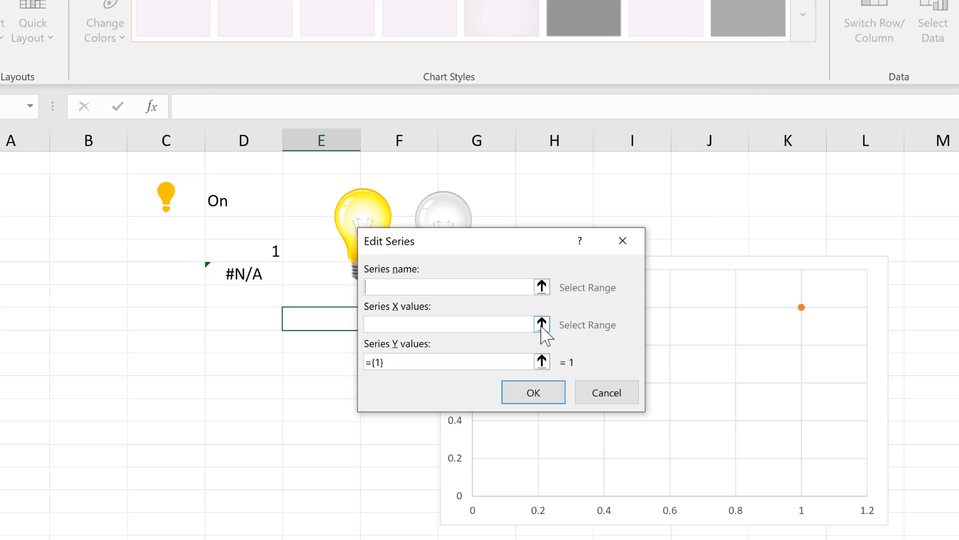
type("Off")
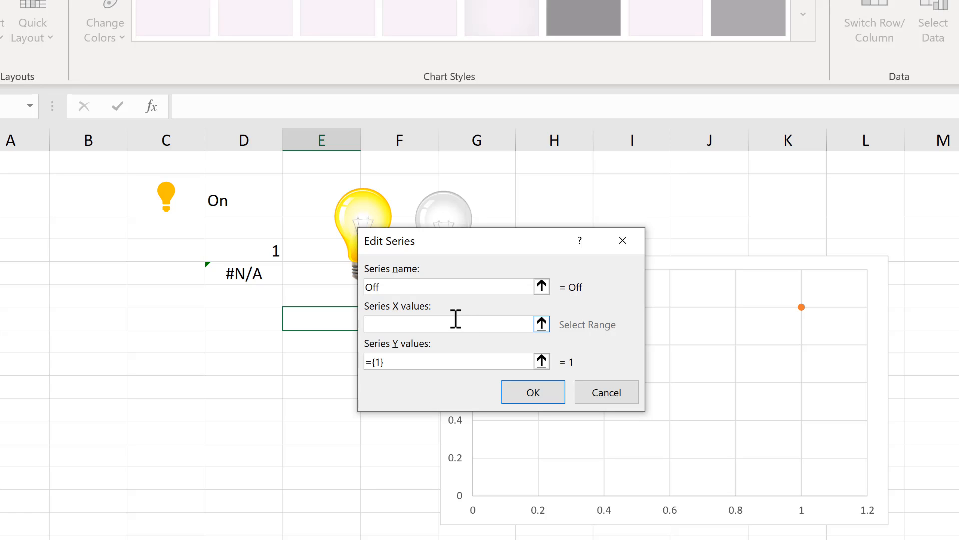
type("1")
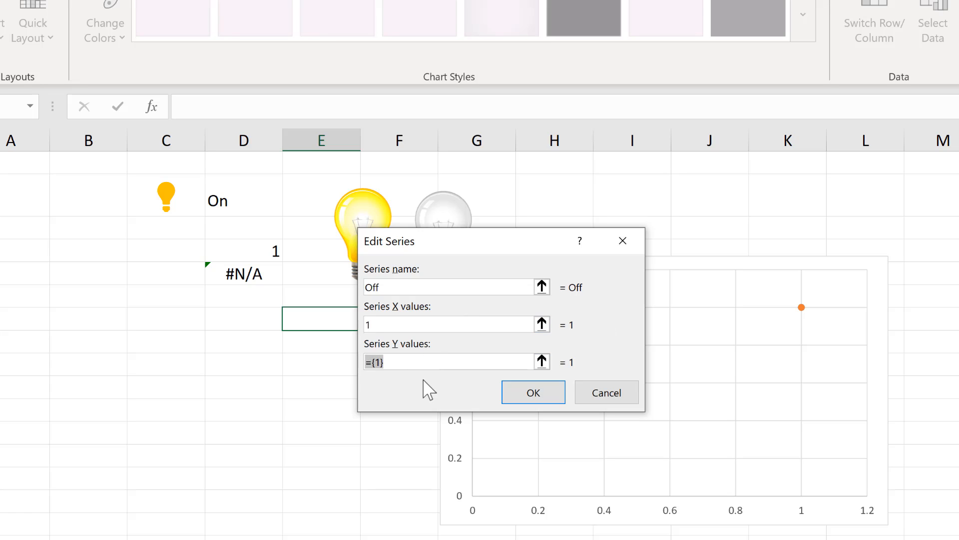
left_click(244, 273)
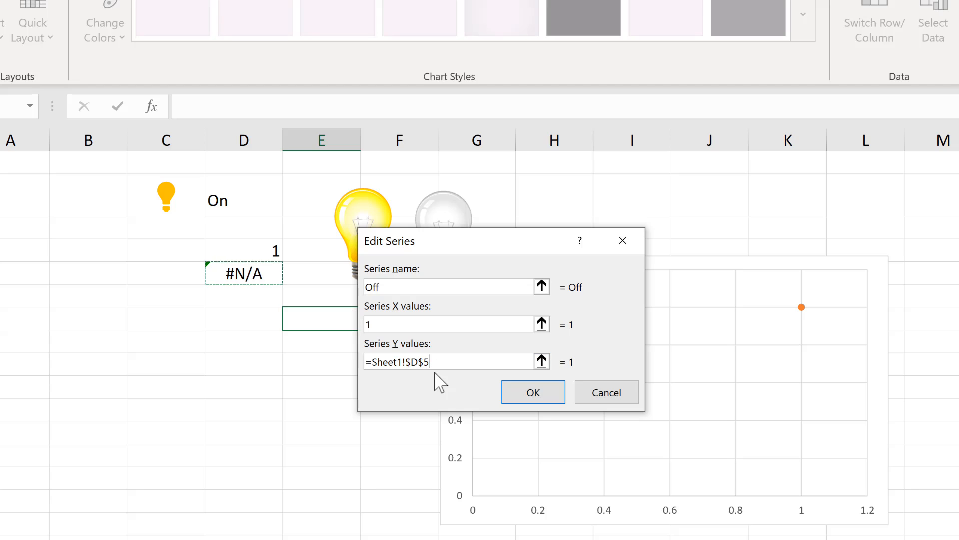
left_click(533, 391)
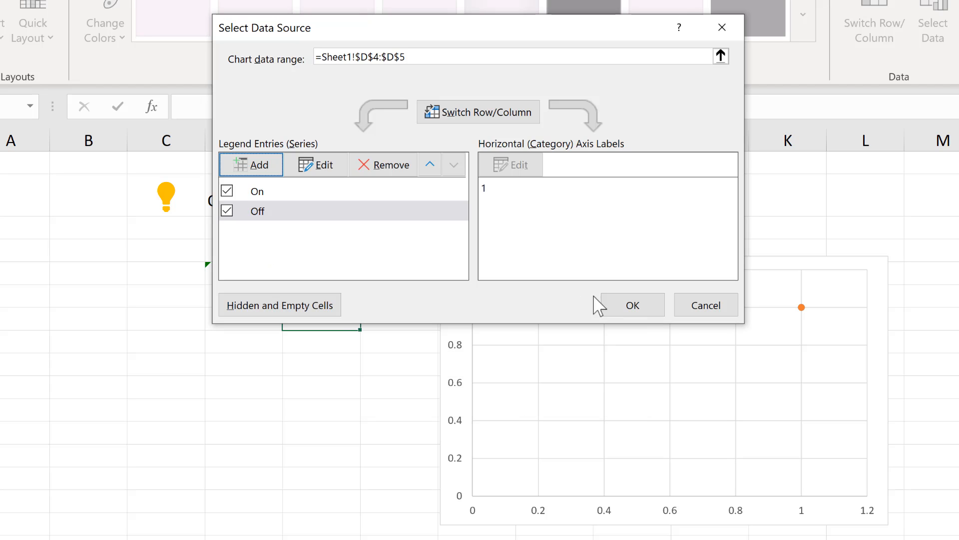
left_click(633, 304)
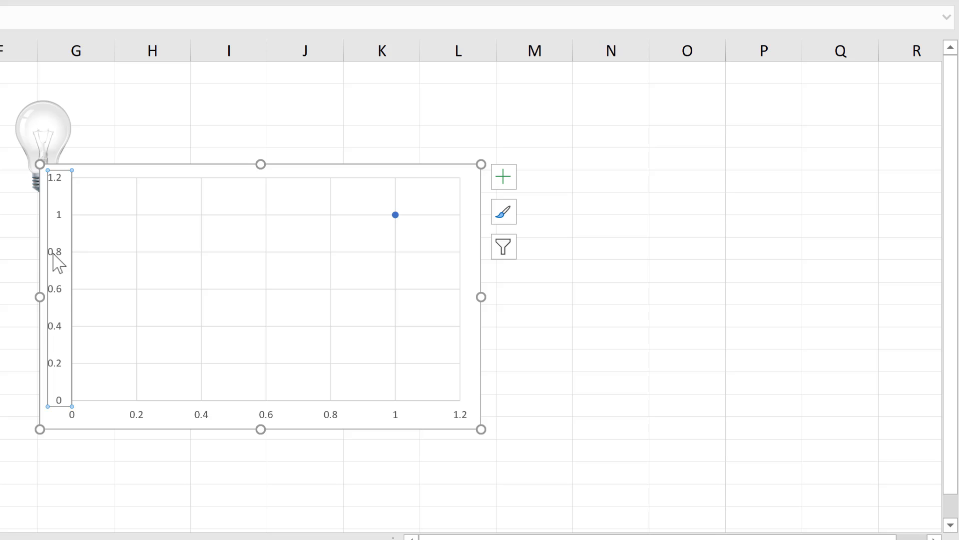
- Set the chart's vertical axis maximum bound to 2
double_click(54, 252)
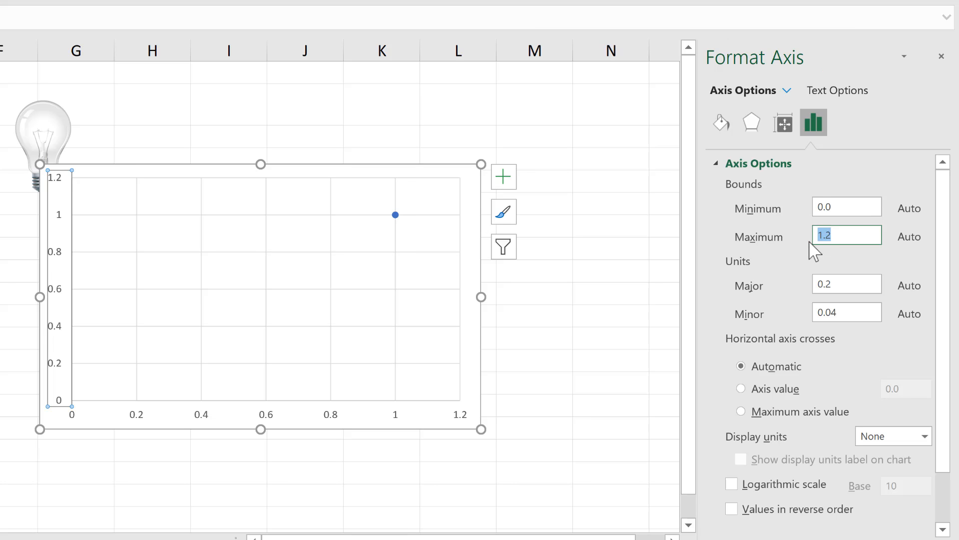
type("2.0")
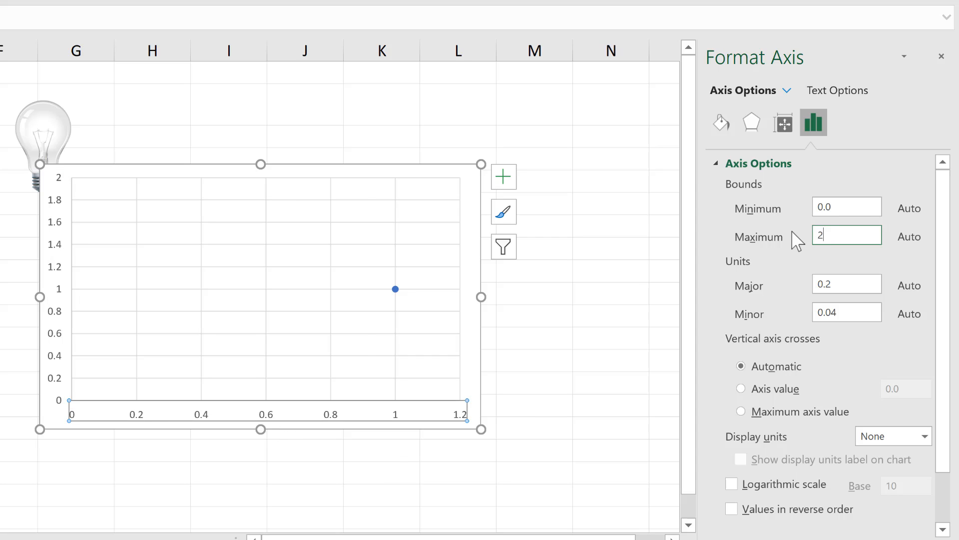
key("Enter")
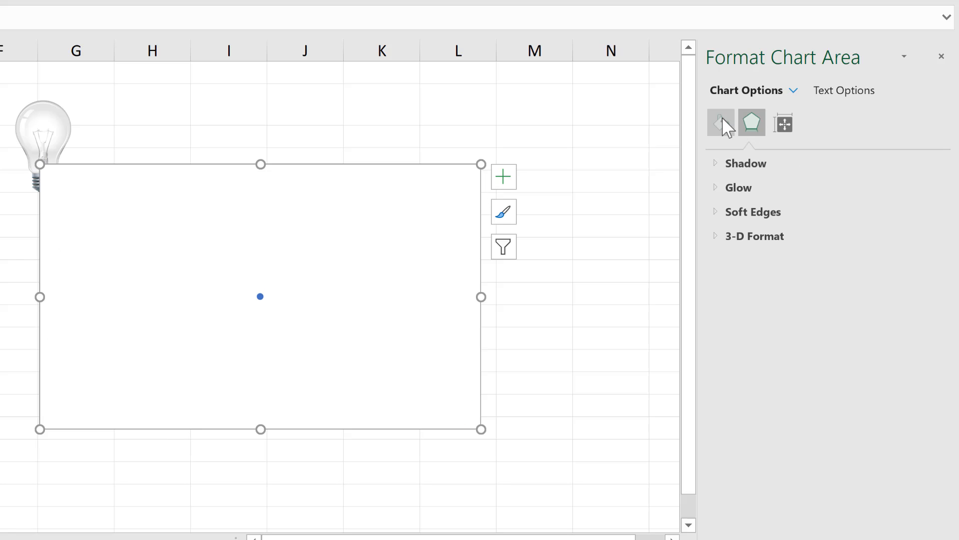
- Set the chart area's background to No fill in Format Chart Area
left_click(722, 123)
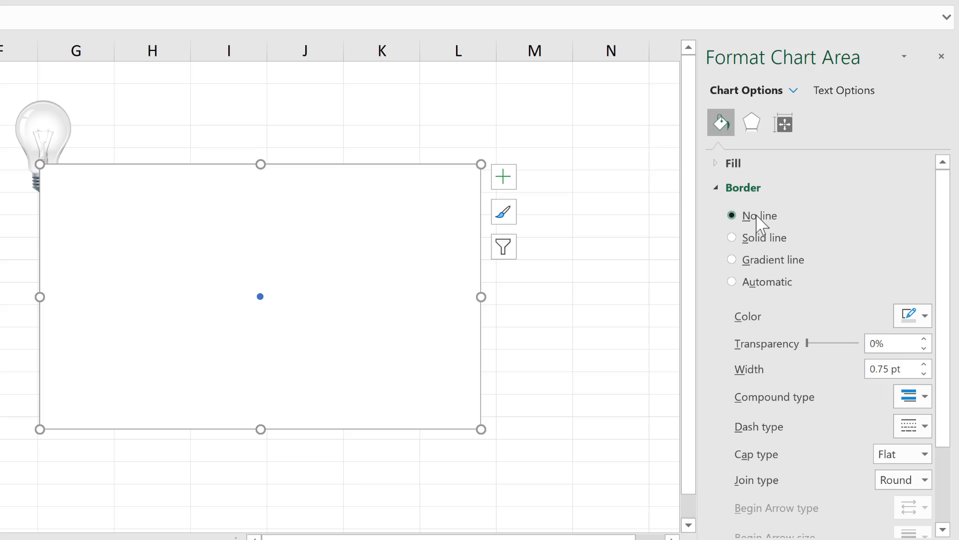
left_click(733, 163)
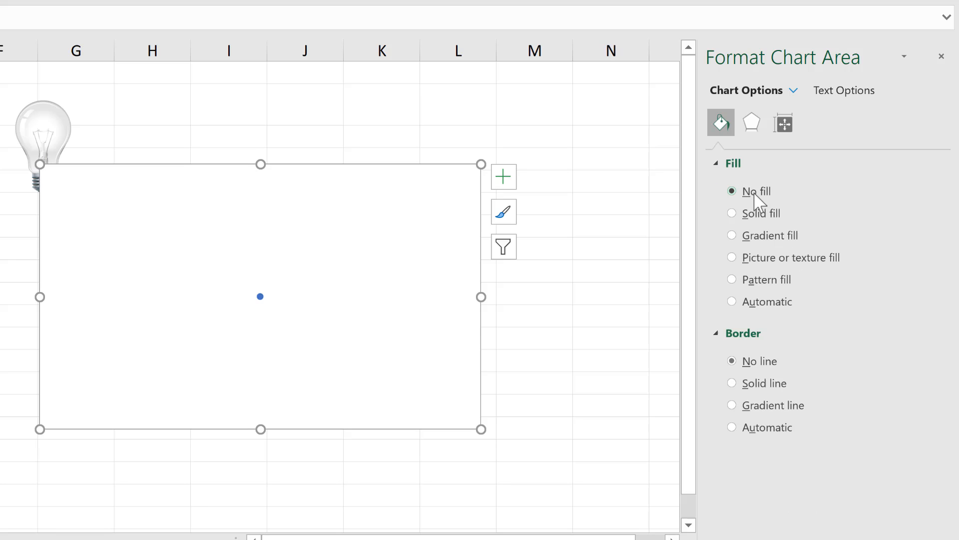
mouse_move(456, 298)
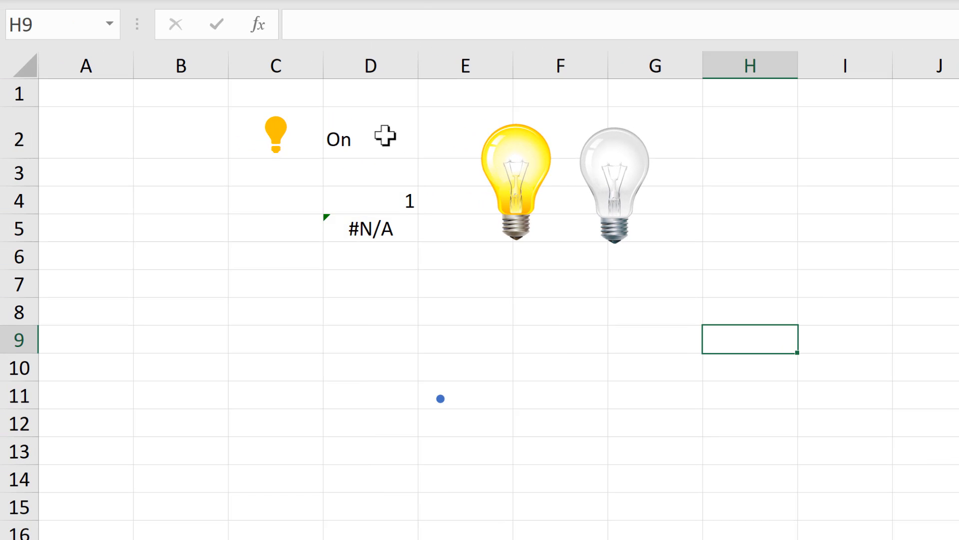
- Copy the yellow bulb picture and paste it as the On series data point
left_click(370, 139)
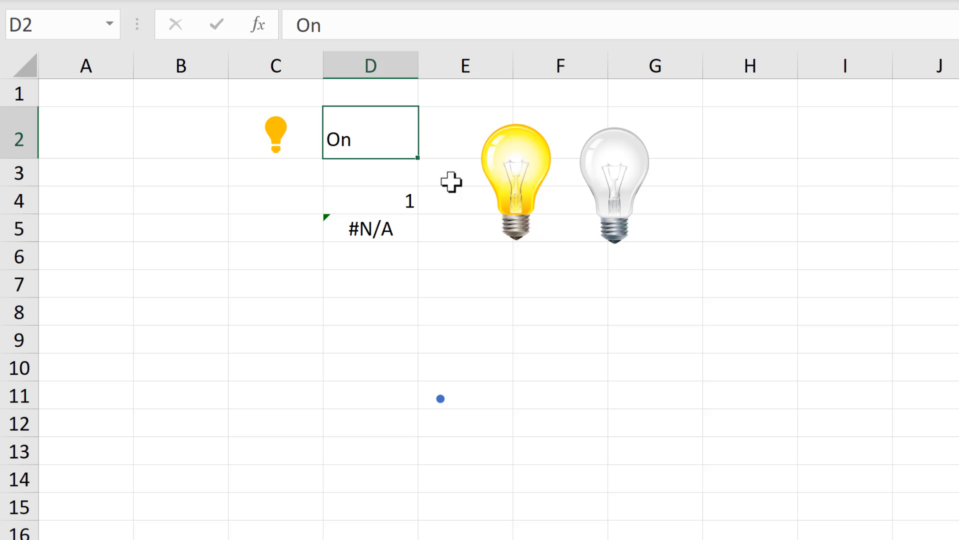
left_click(513, 181)
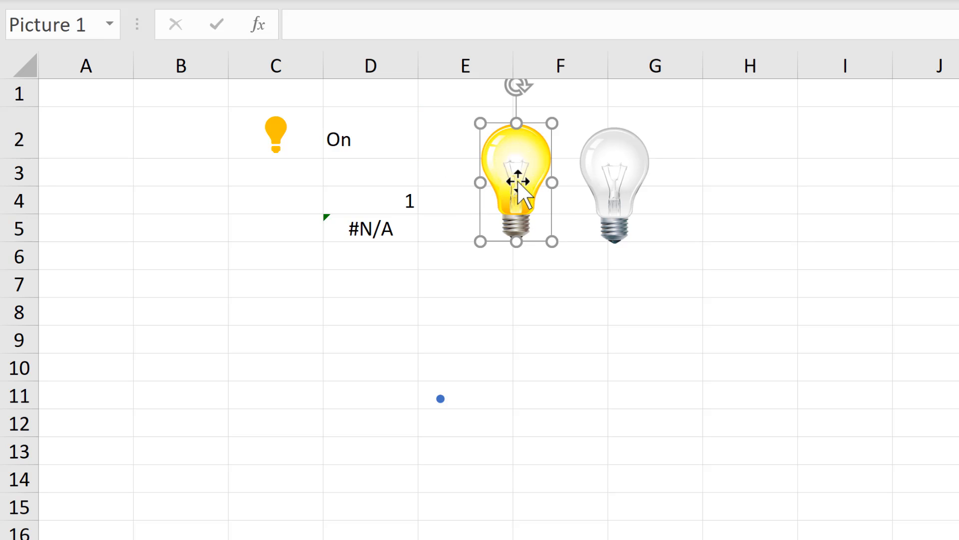
mouse_move(551, 321)
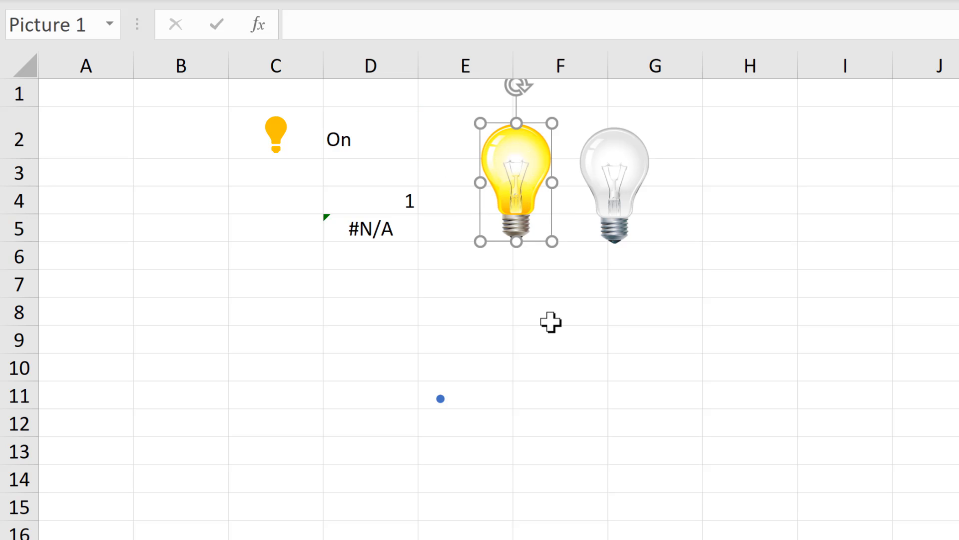
key("Ctrl+c")
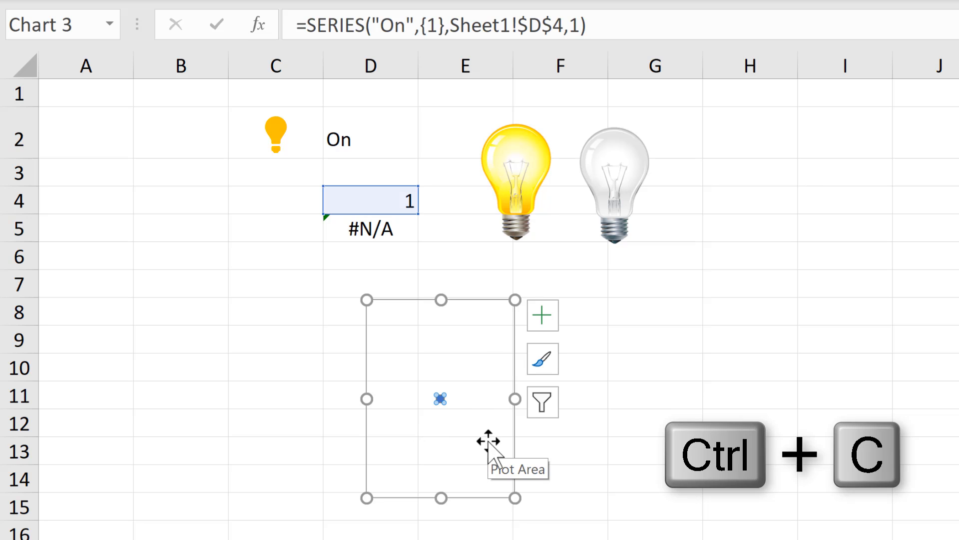
key("ctrl+v")
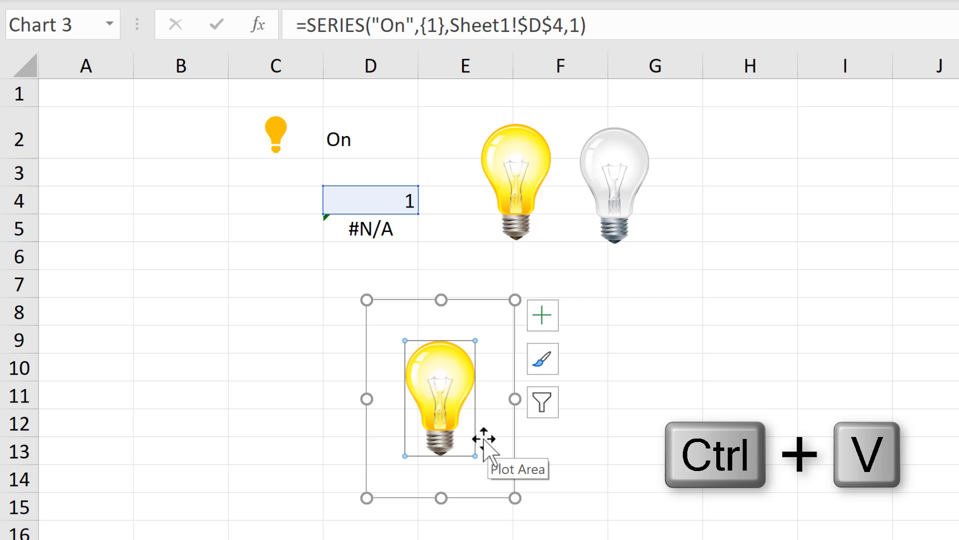
mouse_move(495, 217)
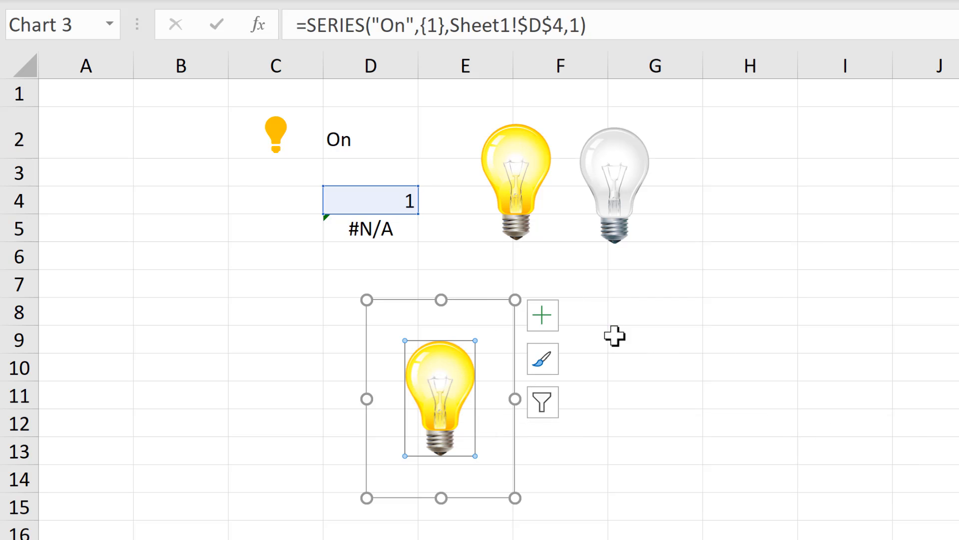
left_click(374, 139)
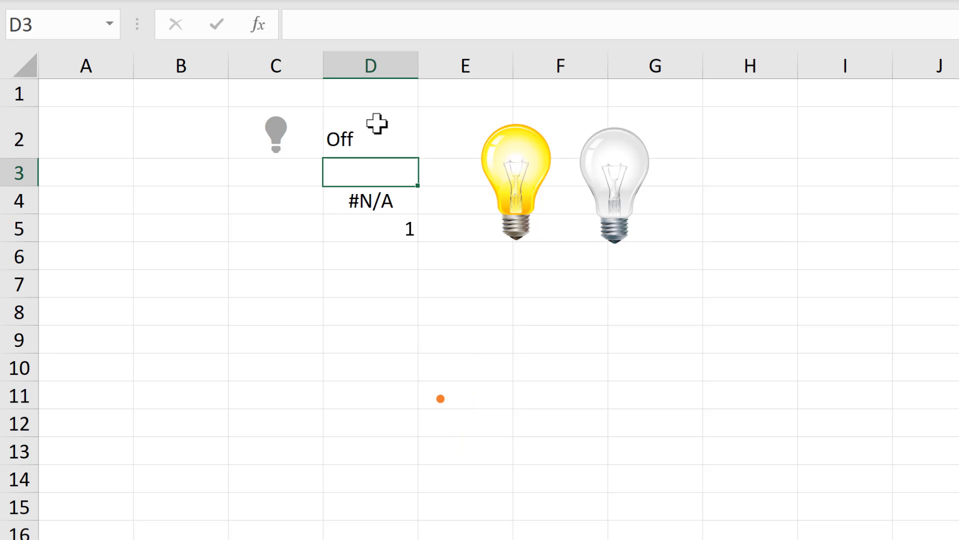
- Paste the clear bulb as the Off data point and select the spare bulb pictures for removal
left_click(612, 178)
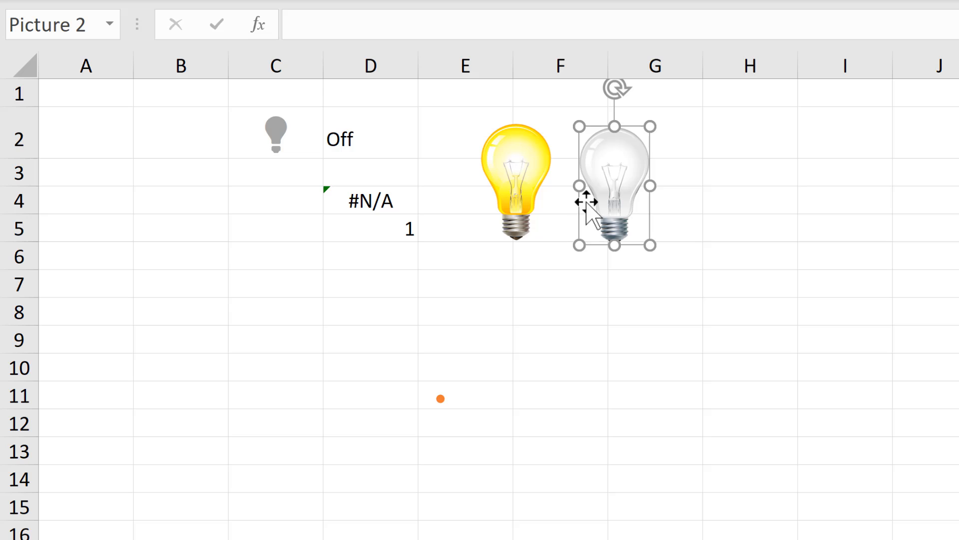
key("Ctrl+c")
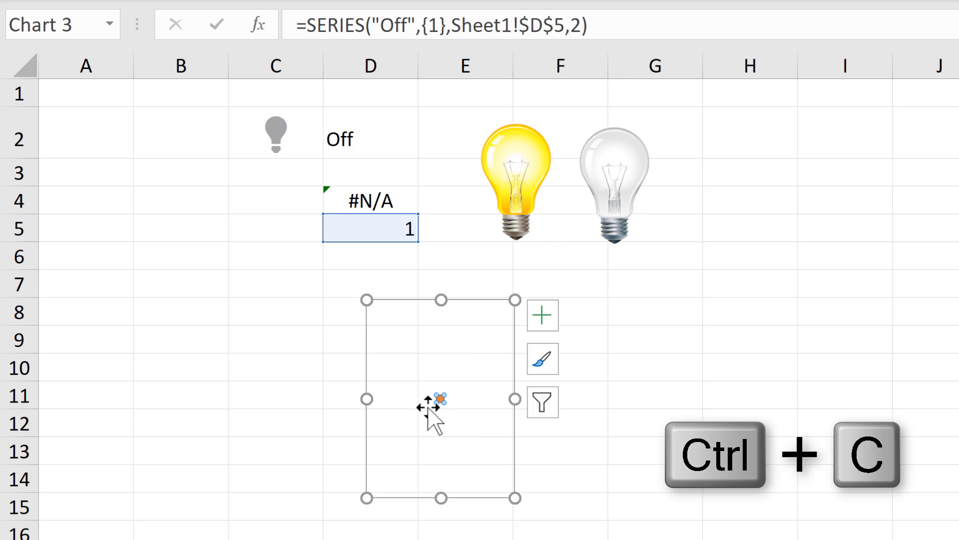
key("ctrl+v")
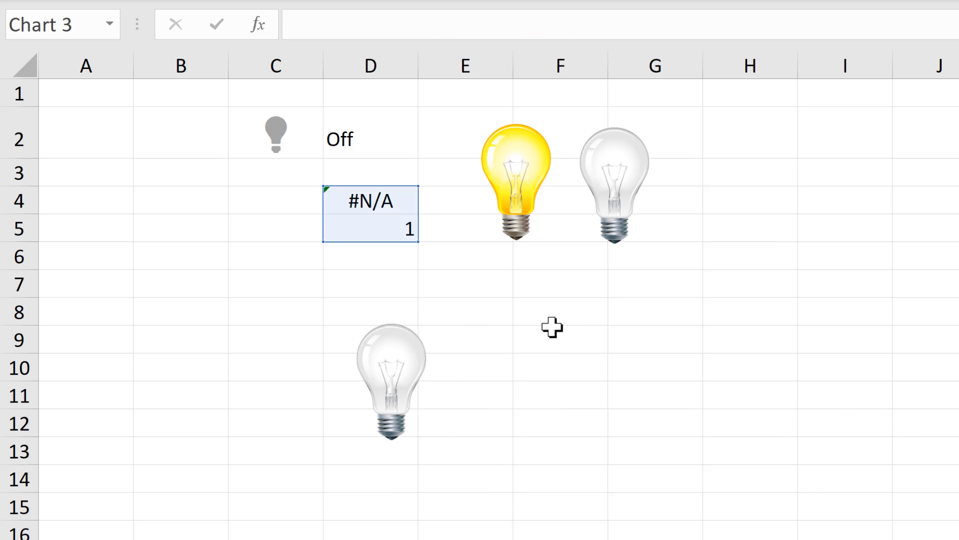
left_click(516, 170)
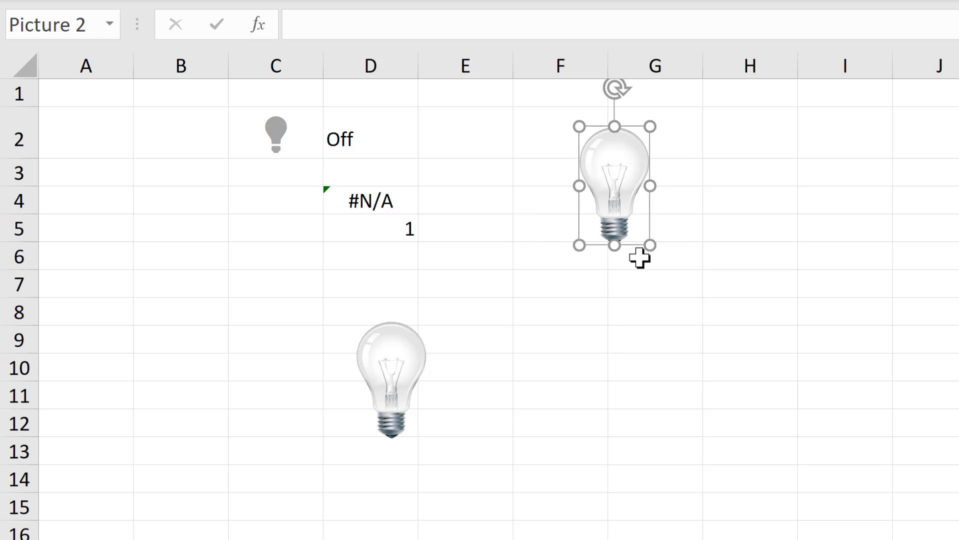
left_click(370, 137)
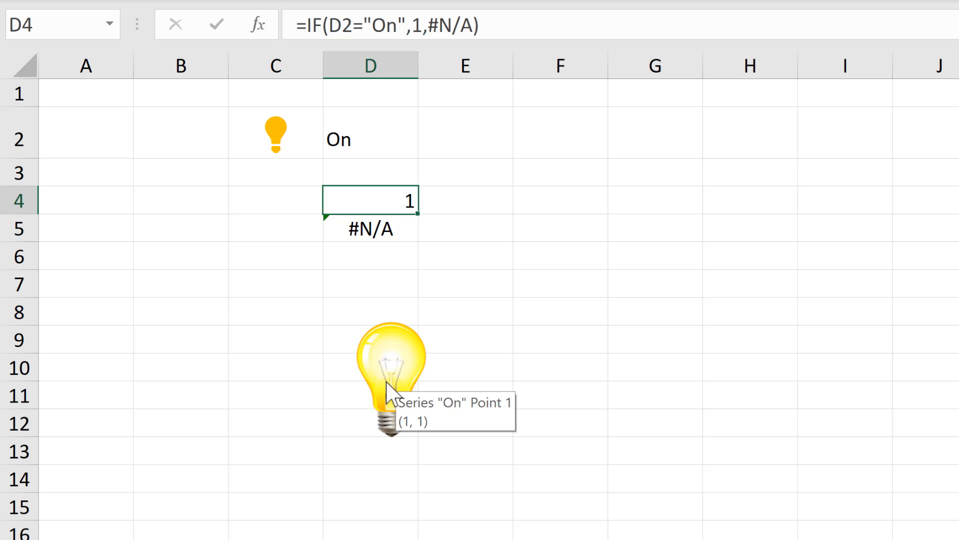
mouse_move(405, 446)
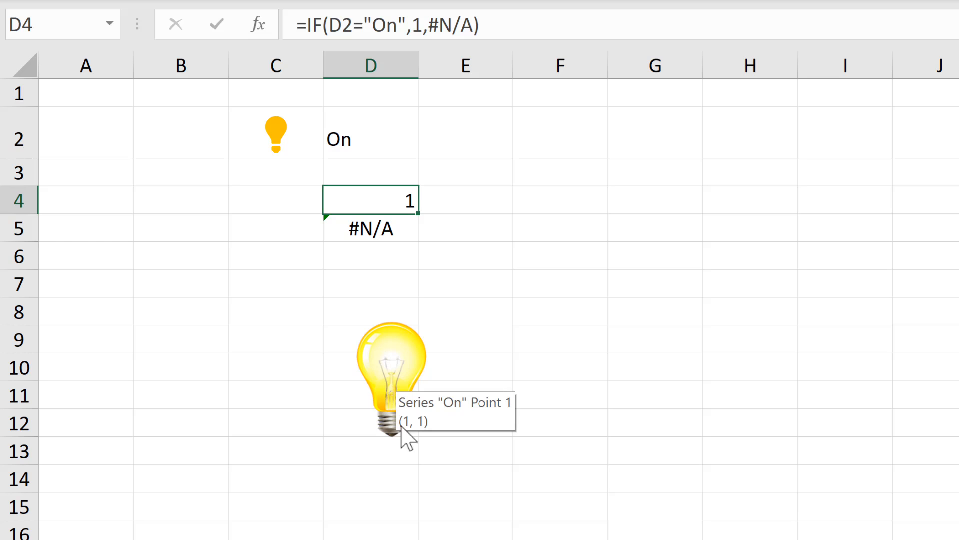
mouse_move(461, 371)
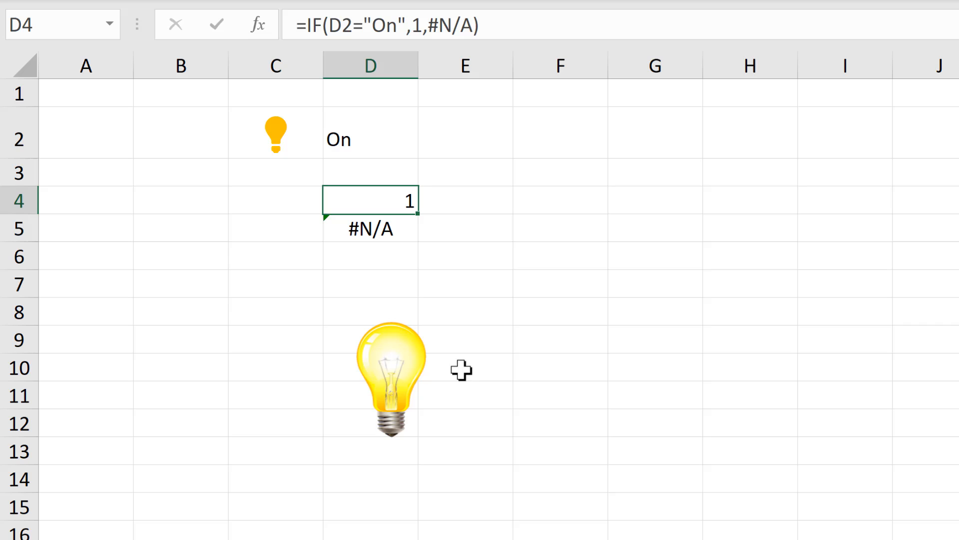
- Switch D2 to Off and review the D4 and D5 formulas, now #N/A and 1
left_click(369, 138)
type("ff")
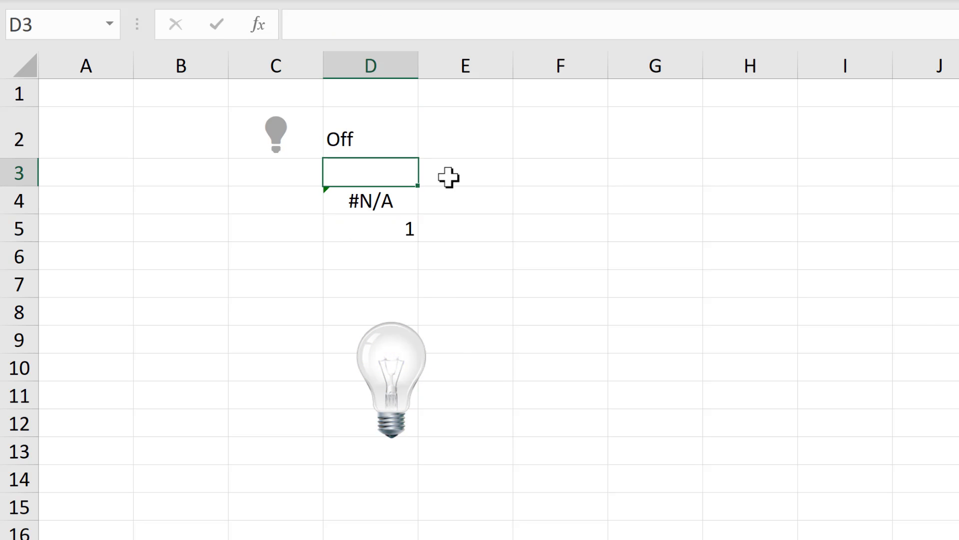
left_click(371, 202)
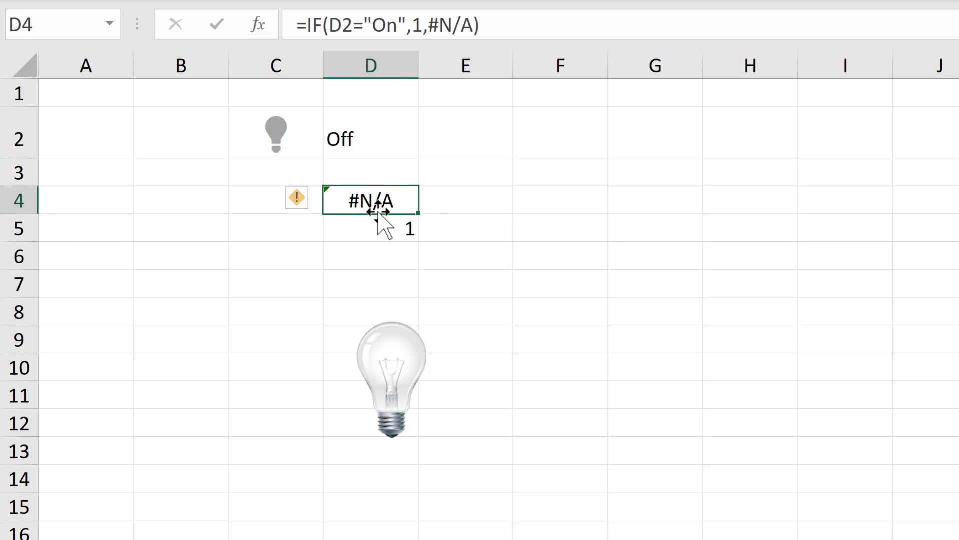
left_click(370, 229)
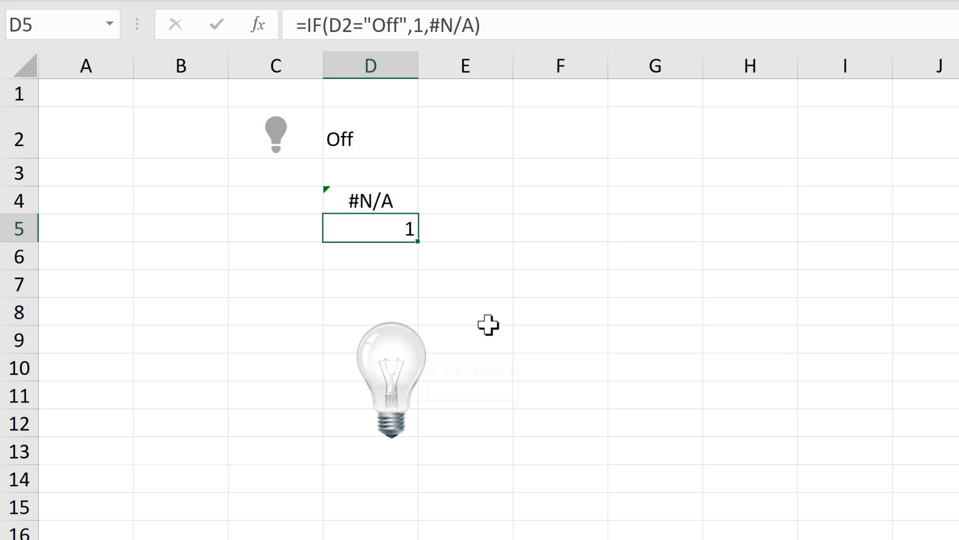
left_click(466, 283)
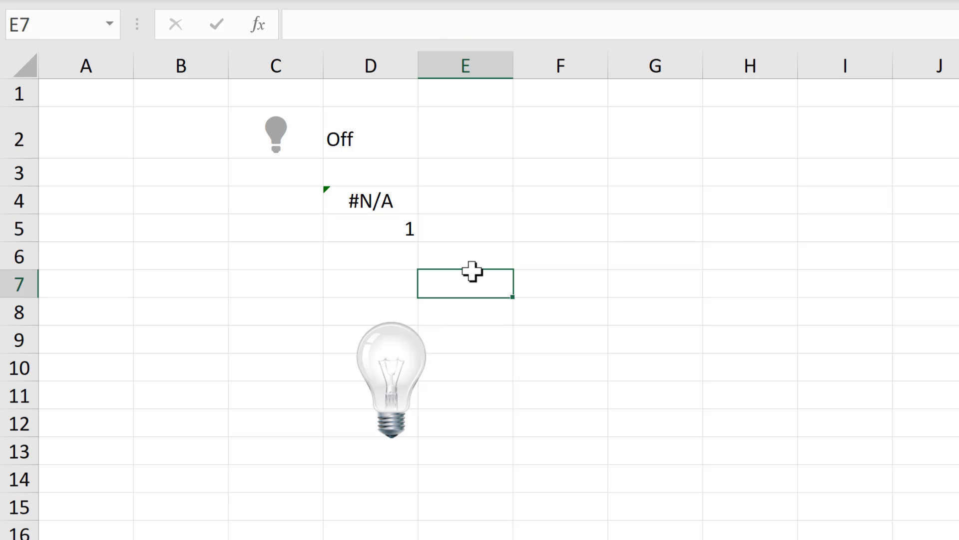
left_click(370, 201)
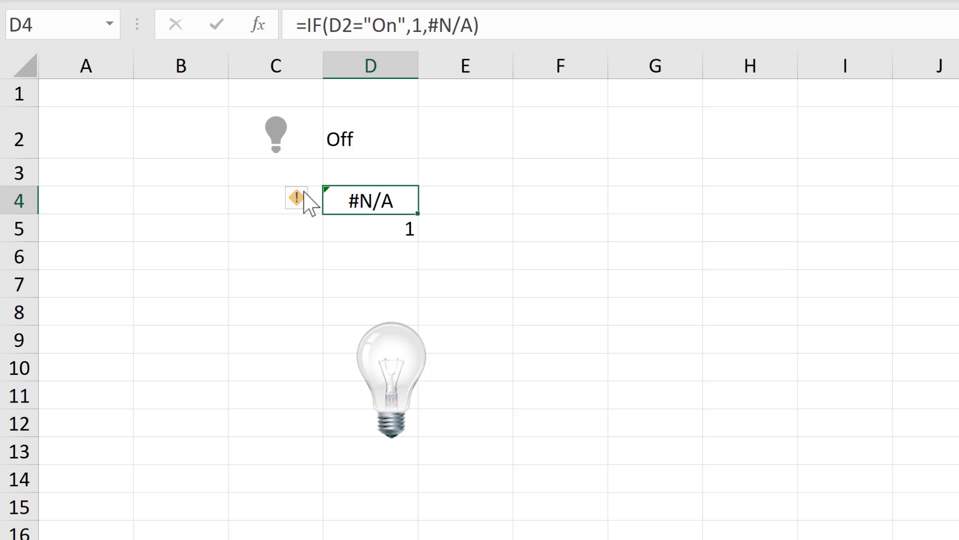
- Ignore the #N/A error on D4 and set D2 back to On
left_click(316, 200)
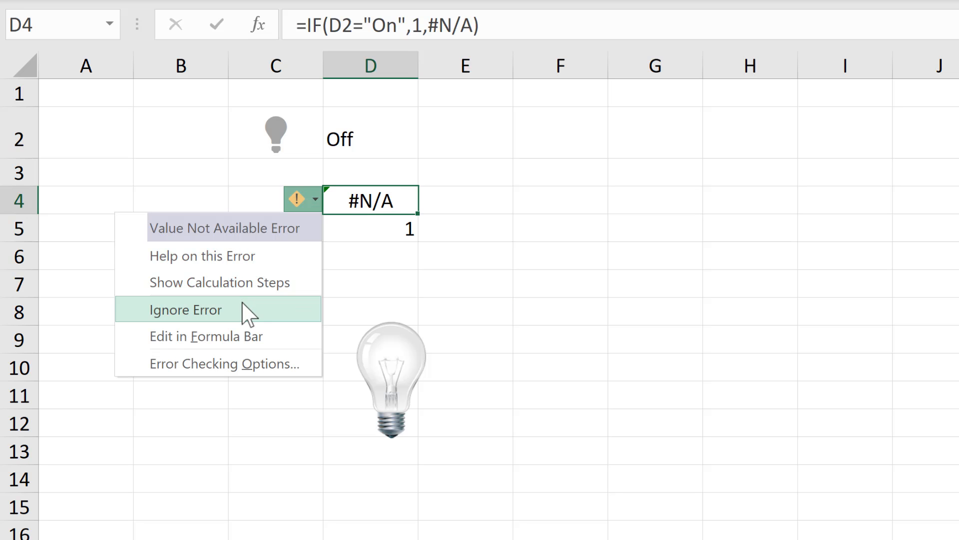
left_click(186, 310)
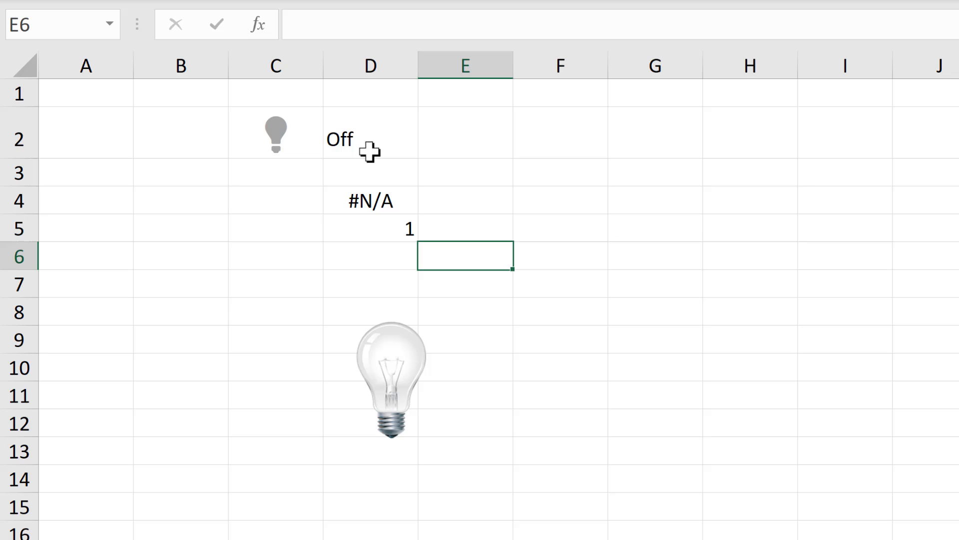
left_click(367, 145)
type("On")
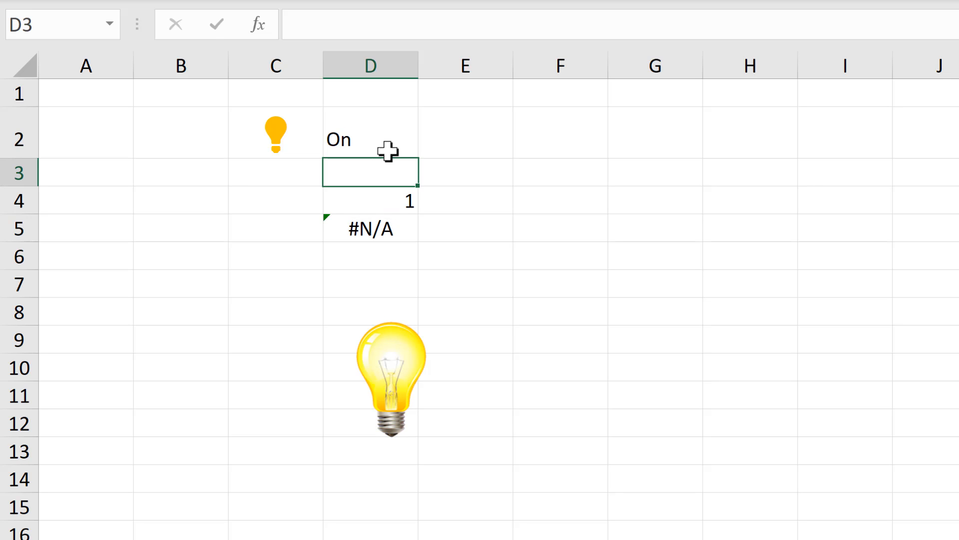
left_click(314, 226)
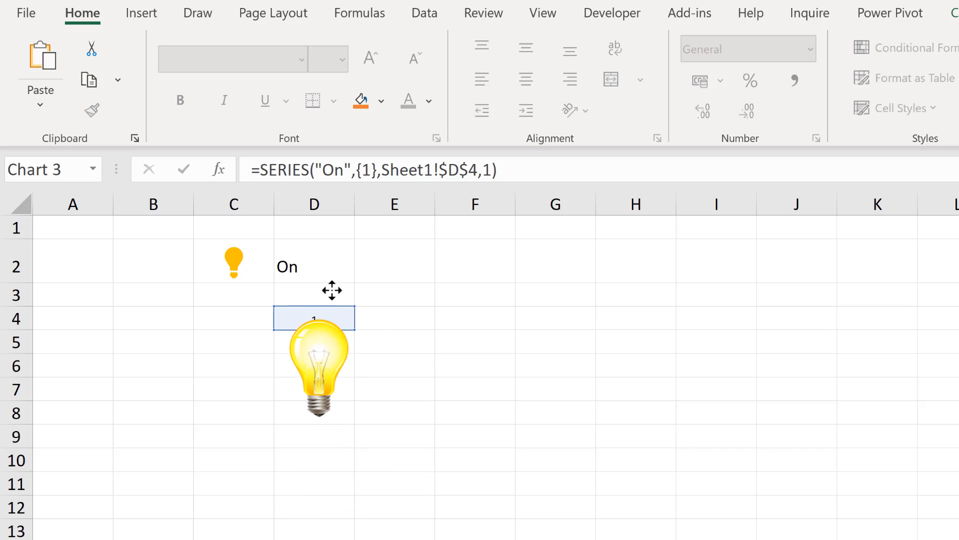
- Move the bulb chart under D2 over the formula cells, then re-enter On in D2
left_click(314, 367)
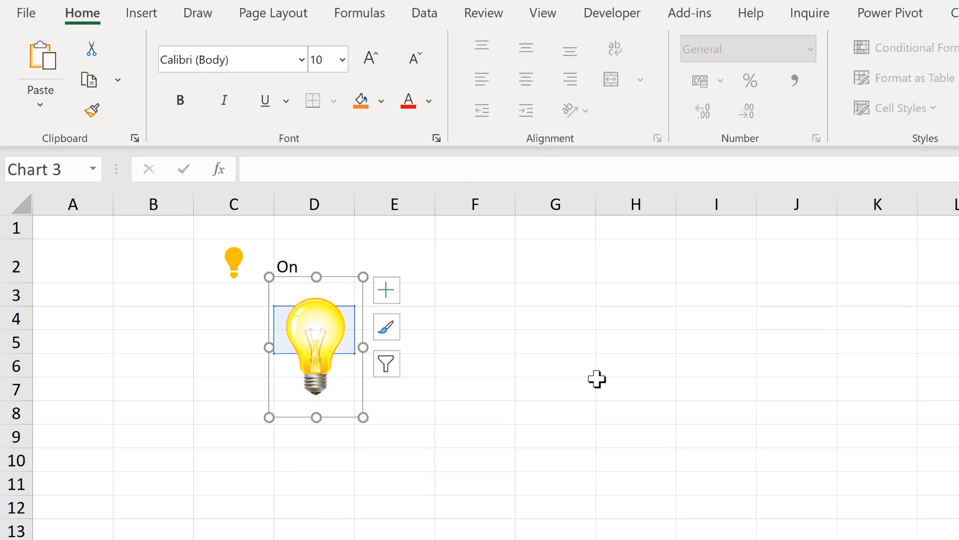
left_click(555, 365)
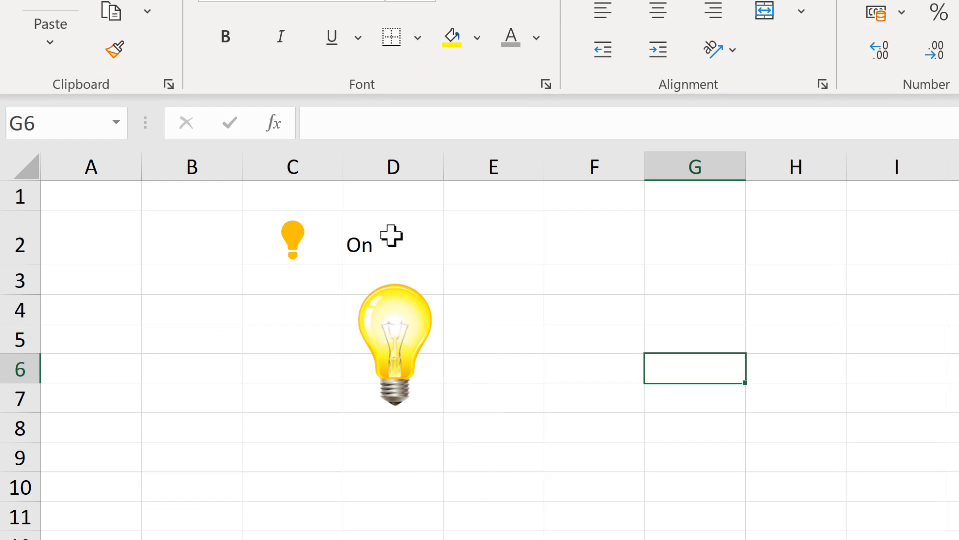
left_click(392, 238)
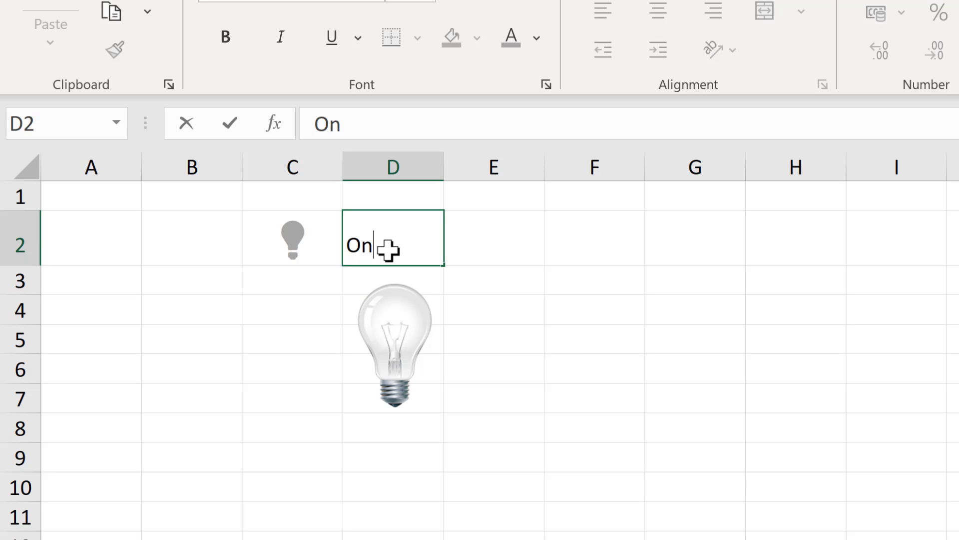
key("Enter")
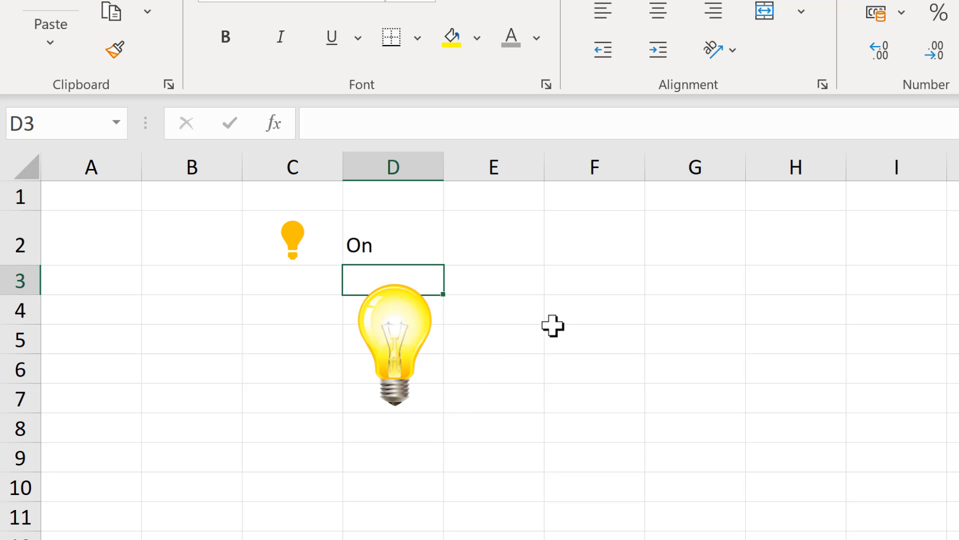